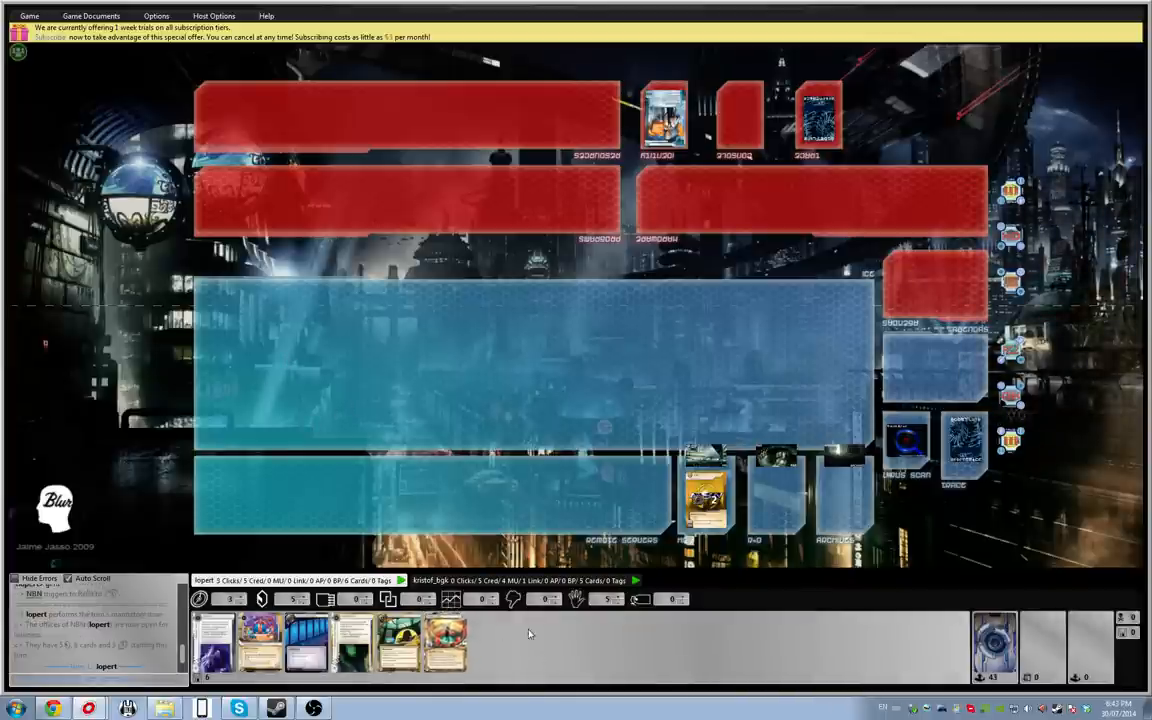
mouse_move(516, 648)
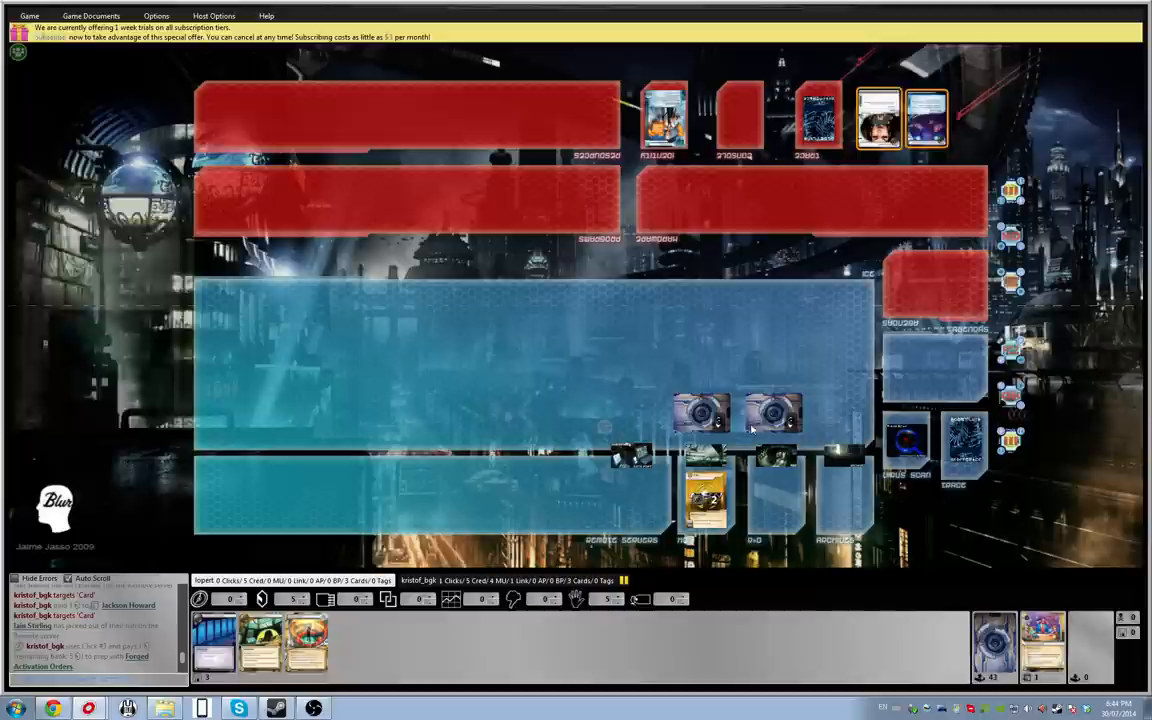
mouse_move(772, 412)
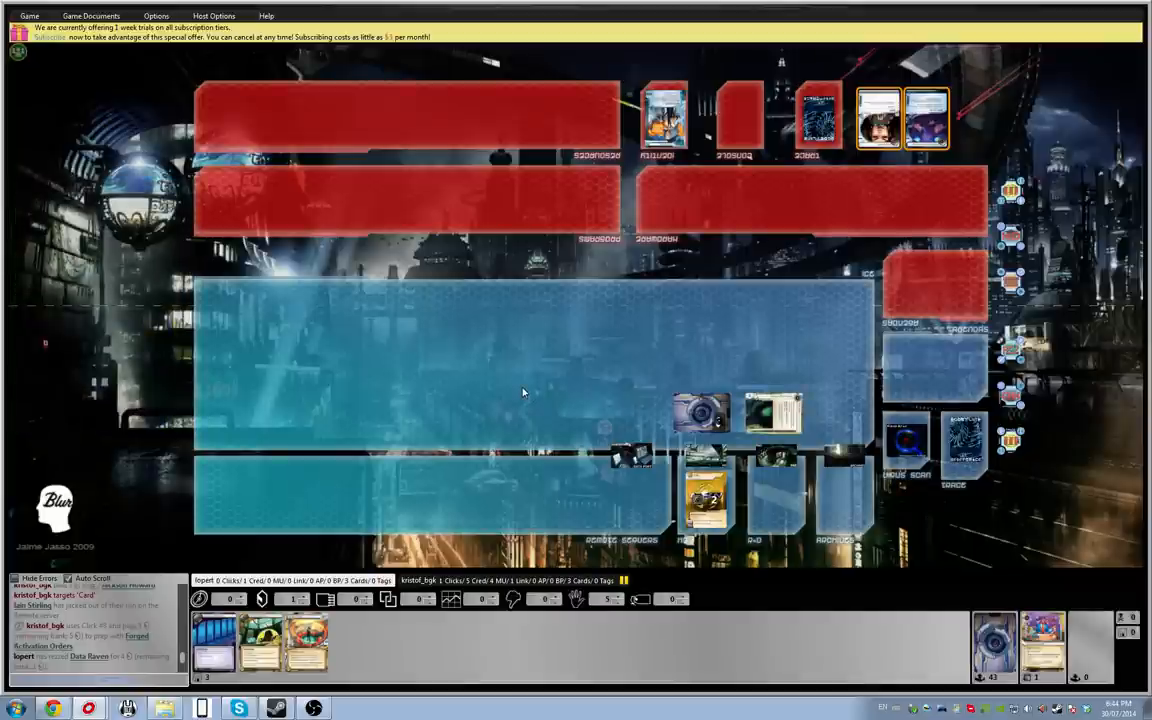
mouse_move(504, 398)
text(2)
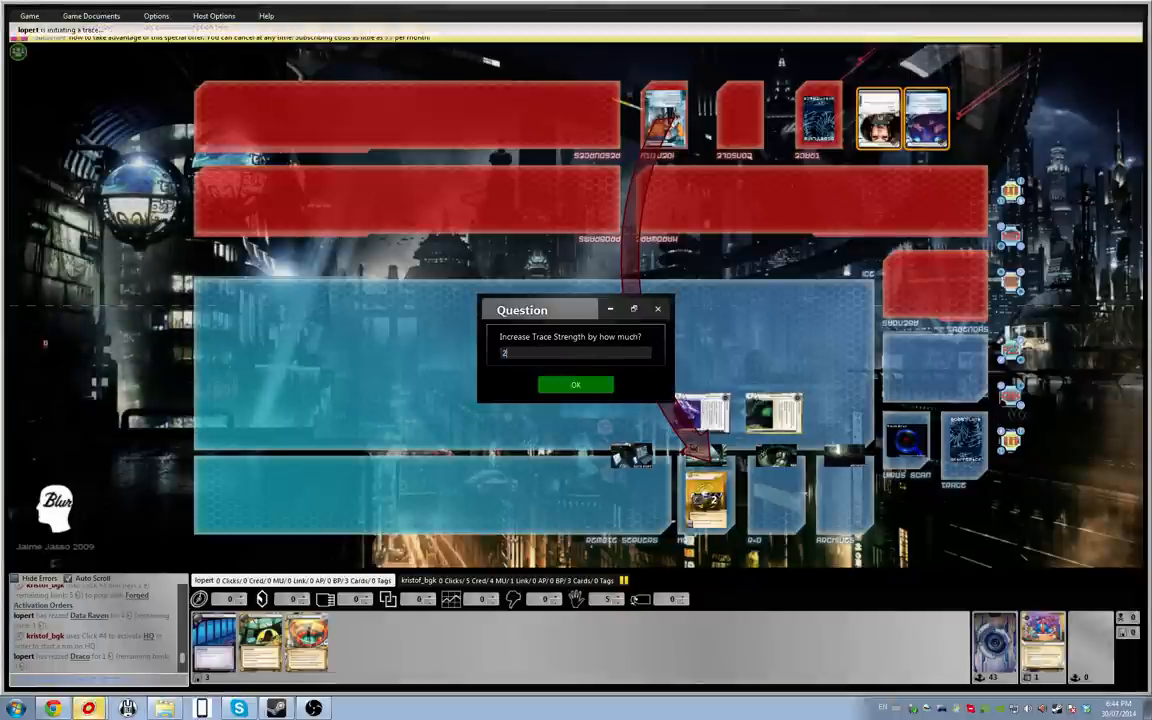
Step: Confirm the trace strength increase in the Question dialog
click(576, 384)
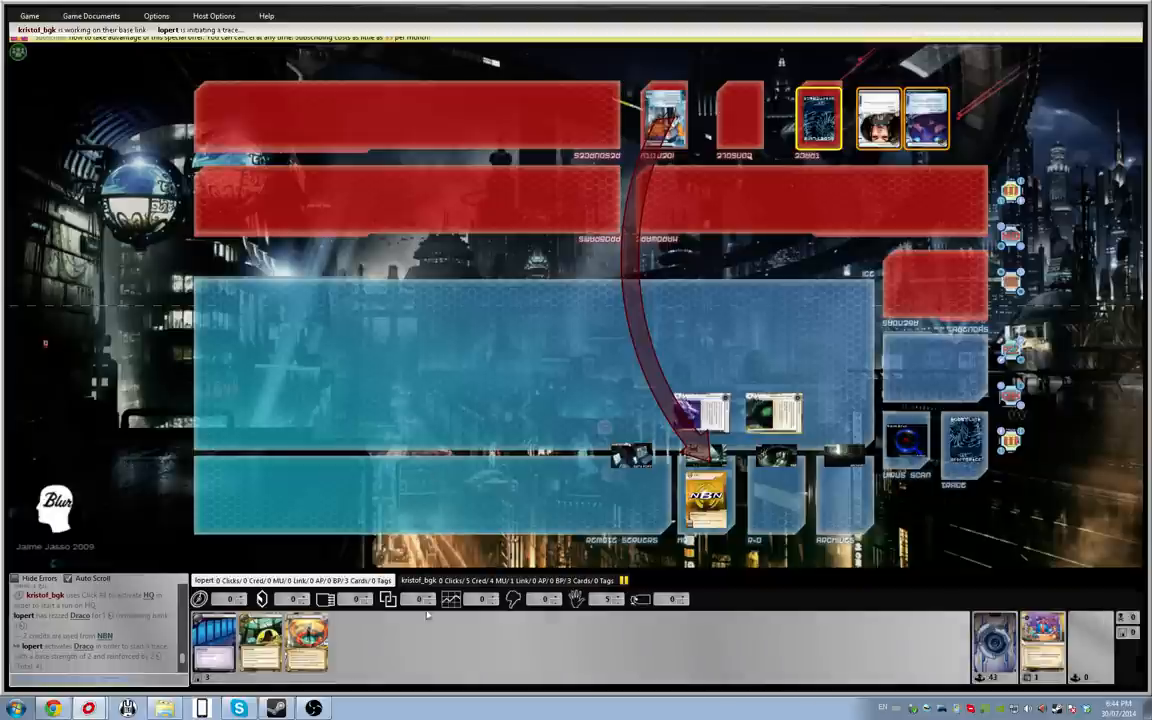
mouse_move(456, 640)
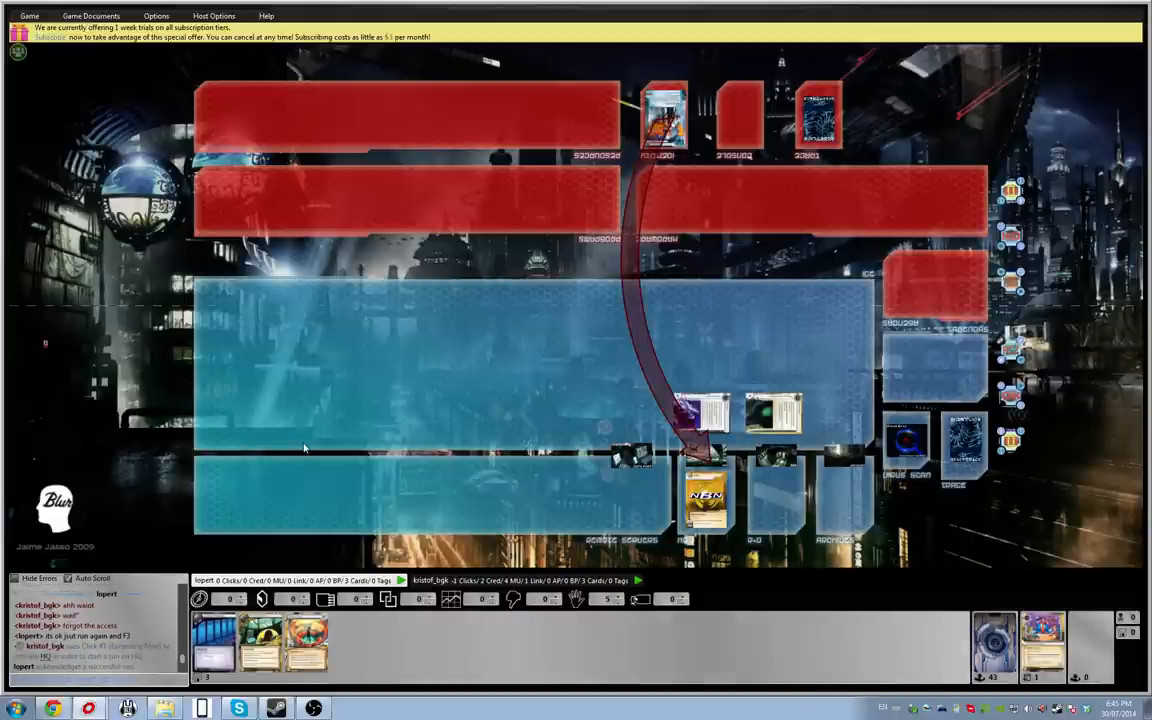
mouse_move(318, 430)
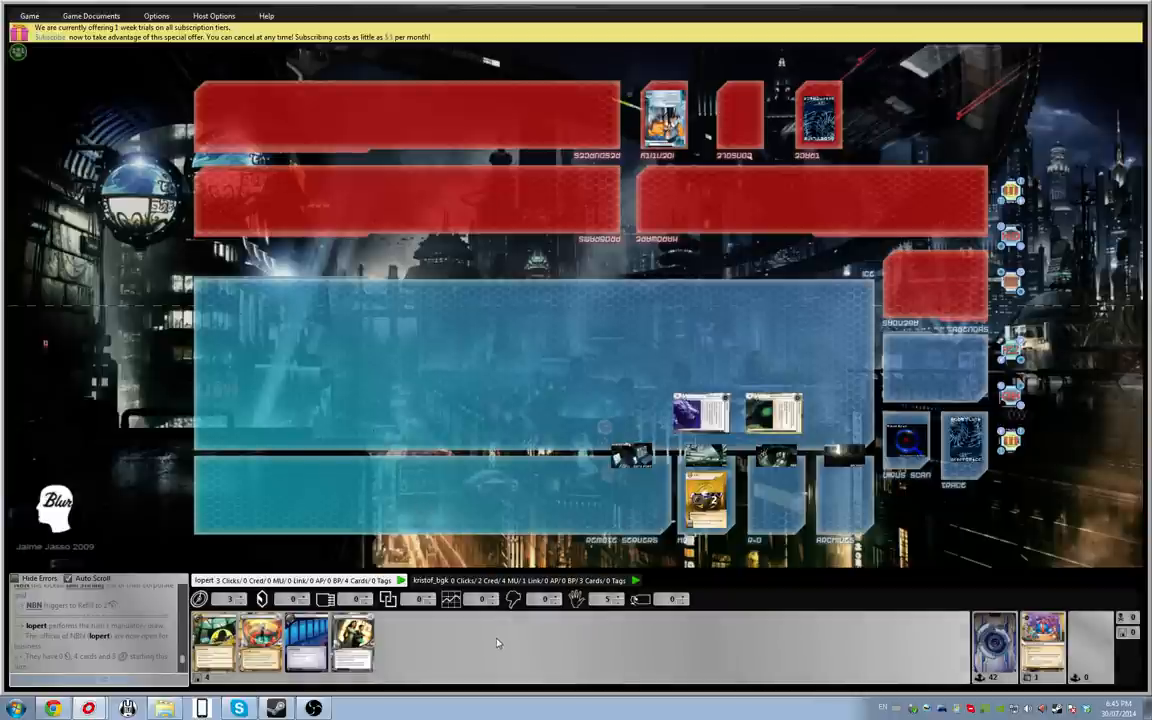
mouse_move(508, 644)
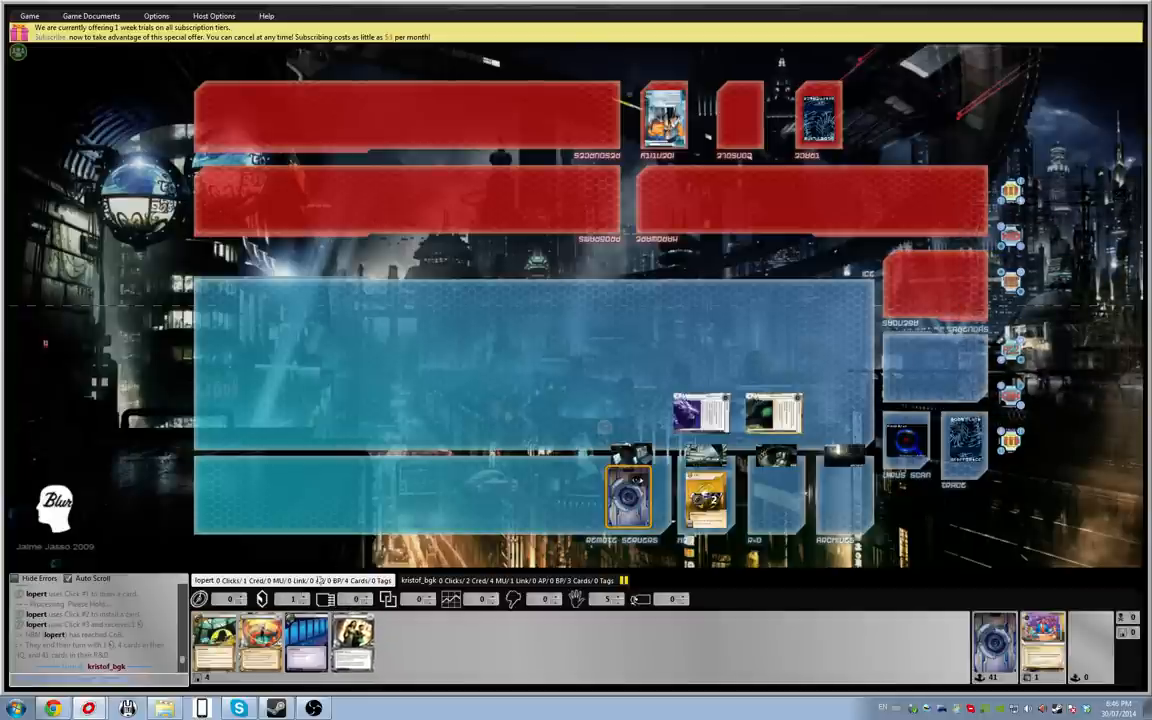
mouse_move(492, 658)
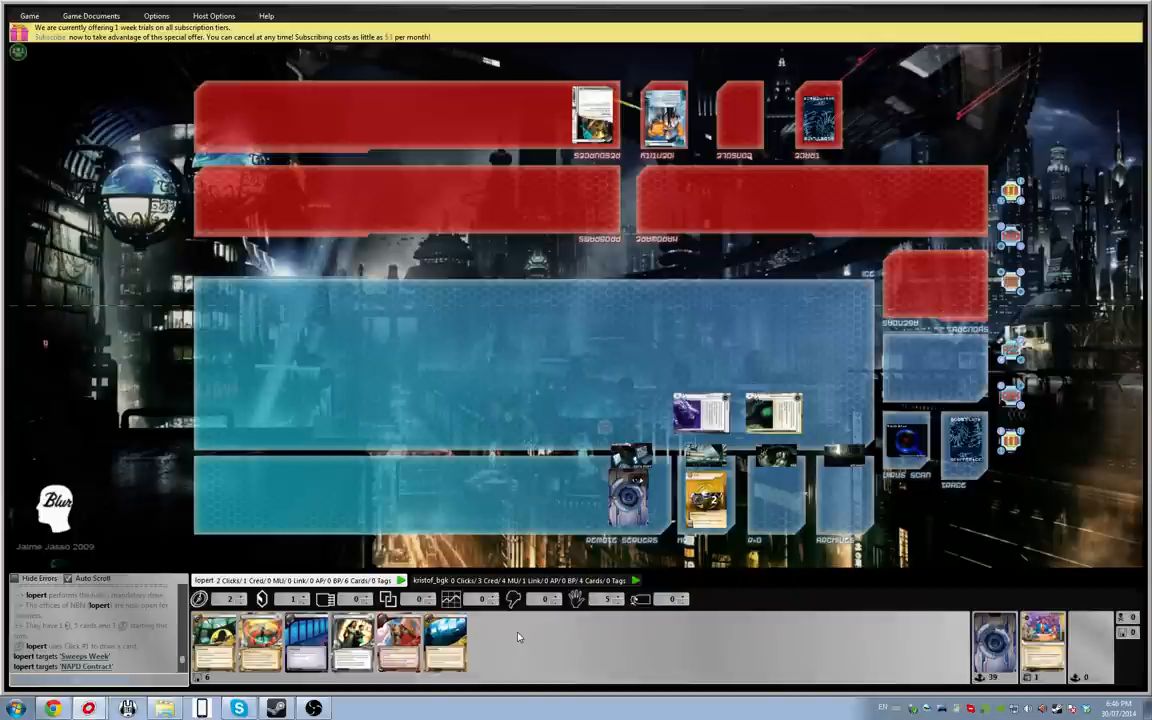
mouse_move(452, 644)
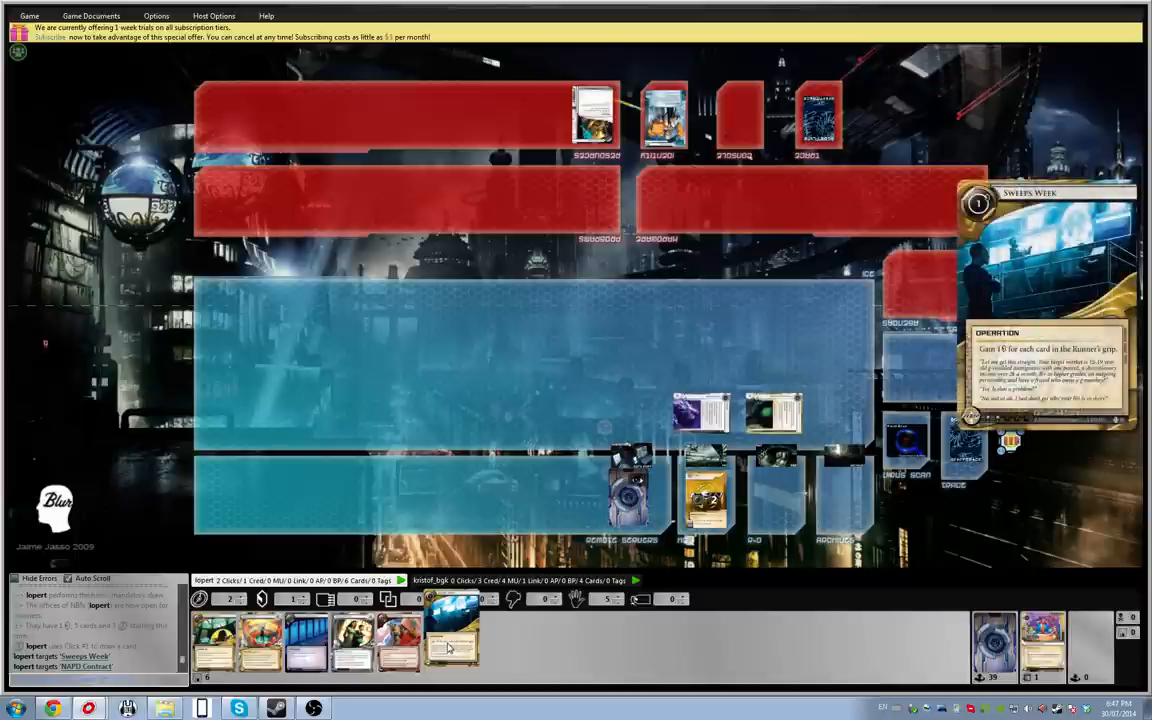
Step: Play Sweeps Week from hand, starting a new trace on the runner's card
click(452, 642)
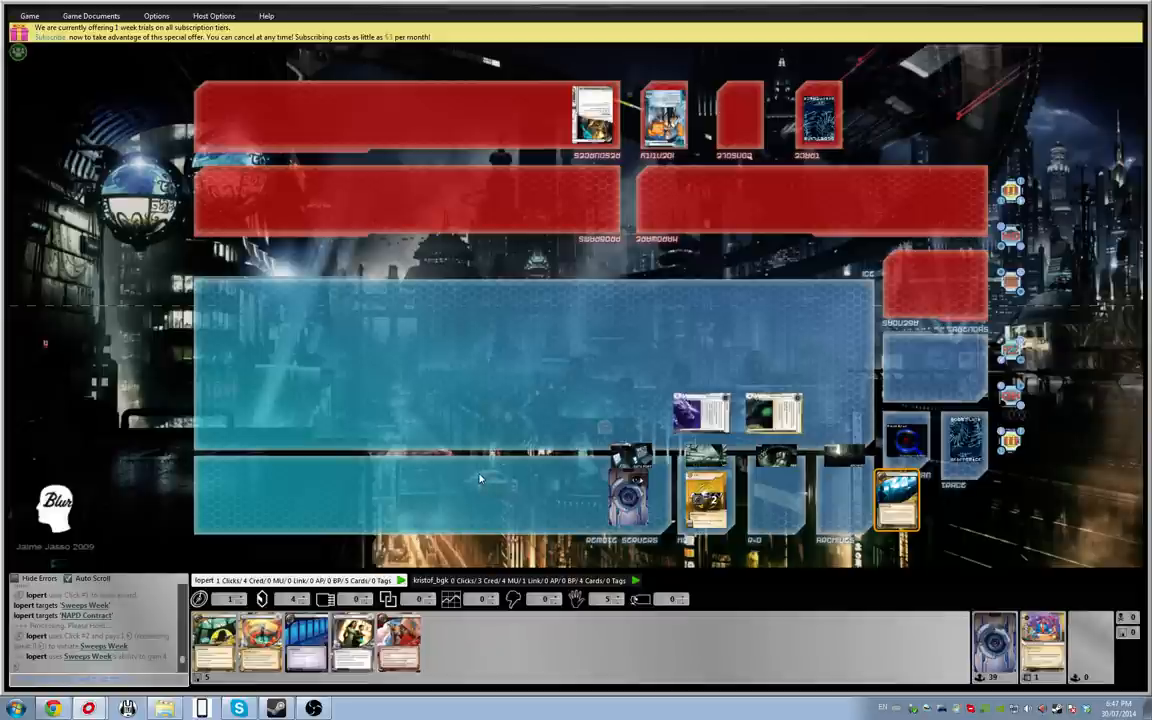
mouse_move(464, 486)
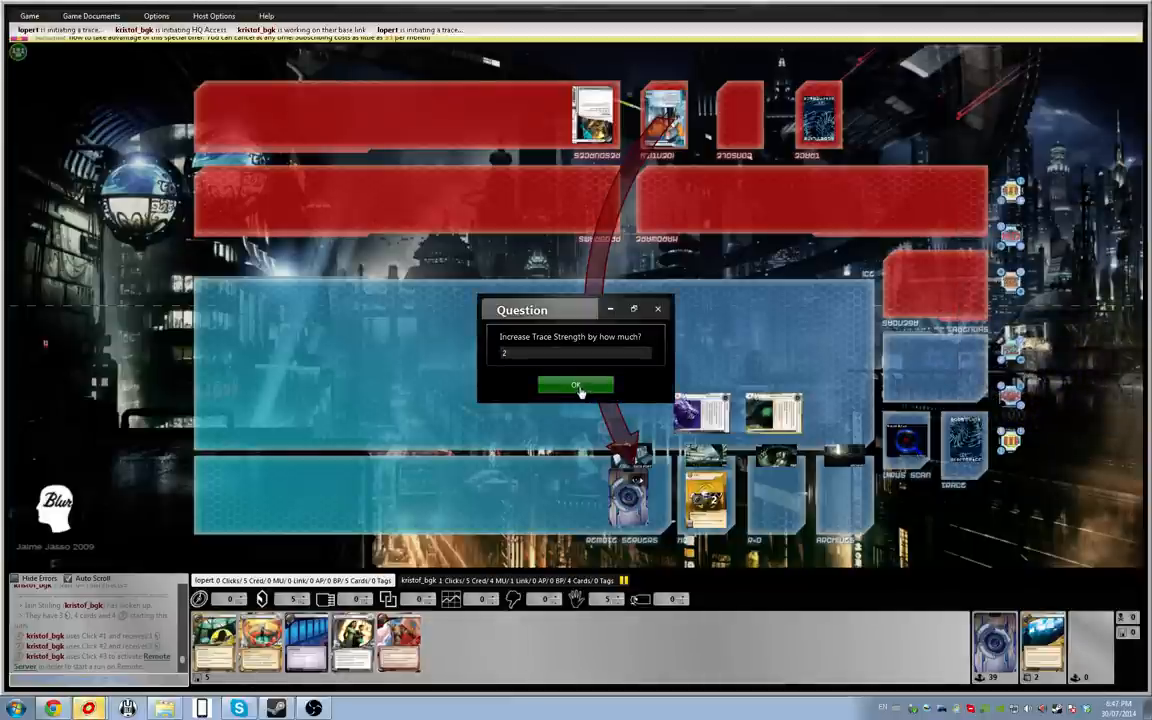
Step: Confirm the trace strength increase and post 'just beat the' in chat
click(576, 386)
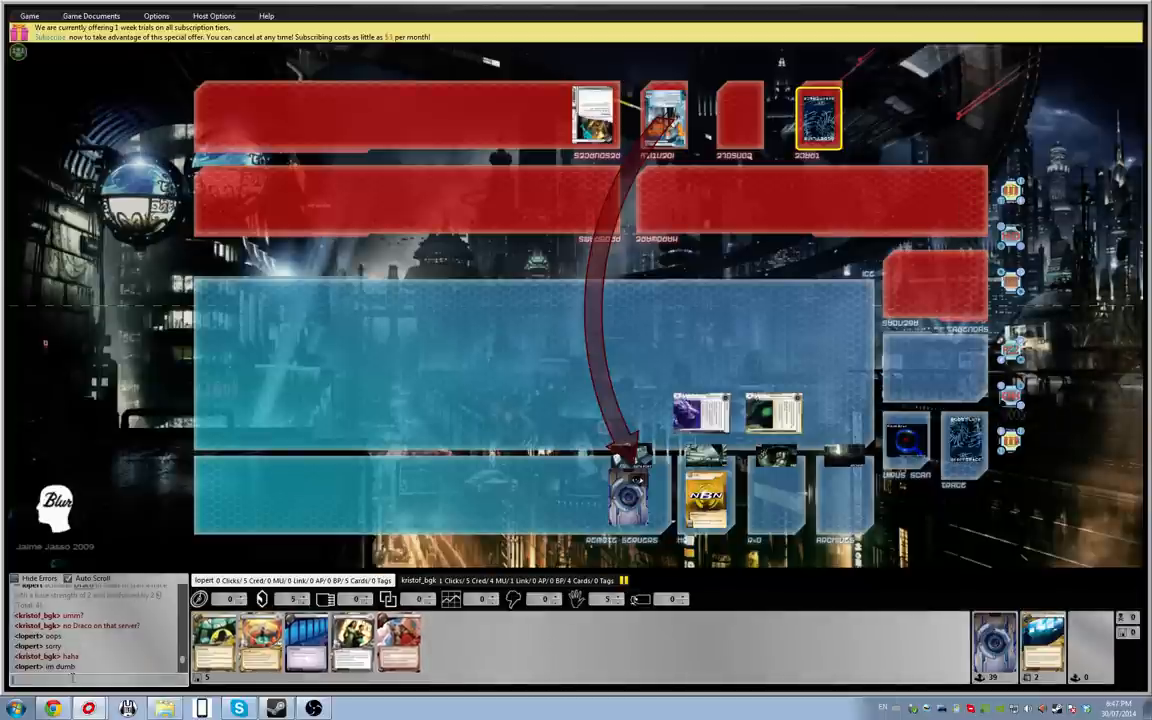
text(just beat the)
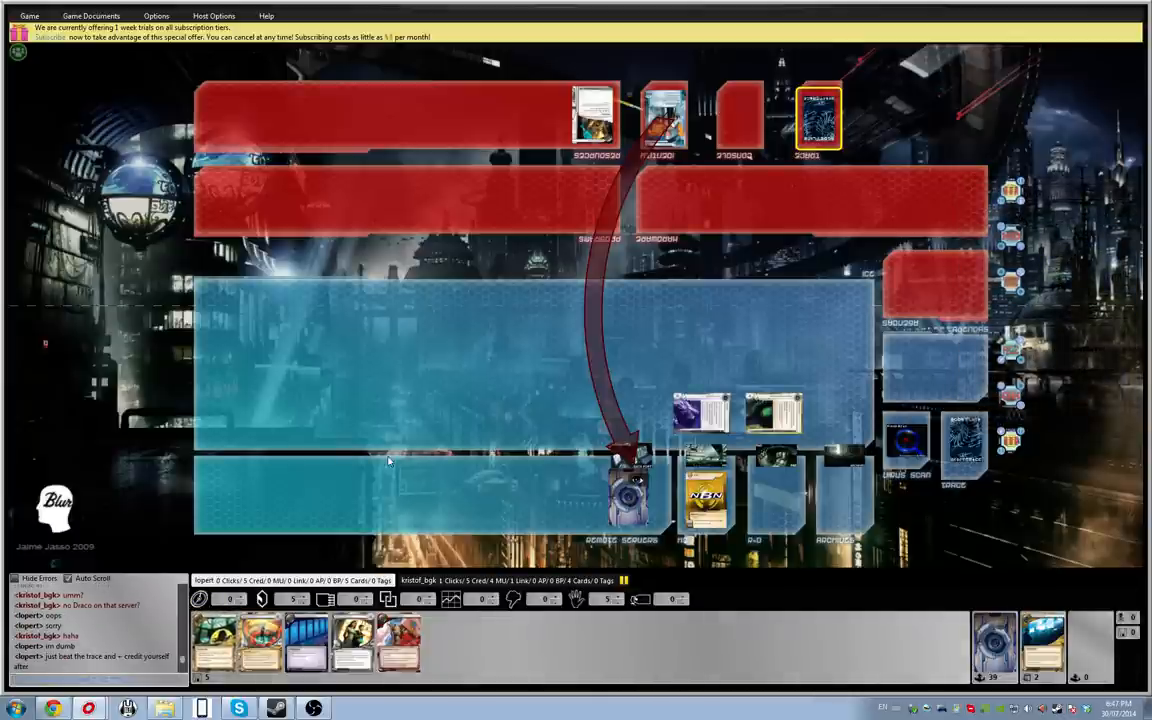
mouse_move(576, 648)
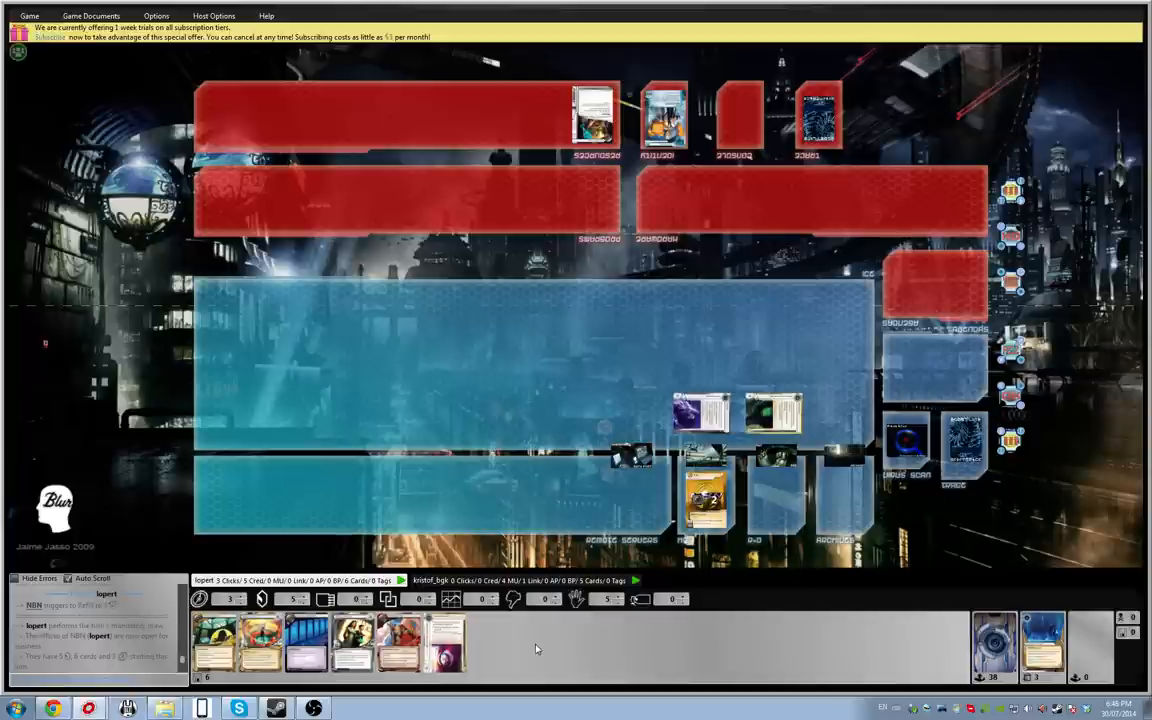
mouse_move(552, 650)
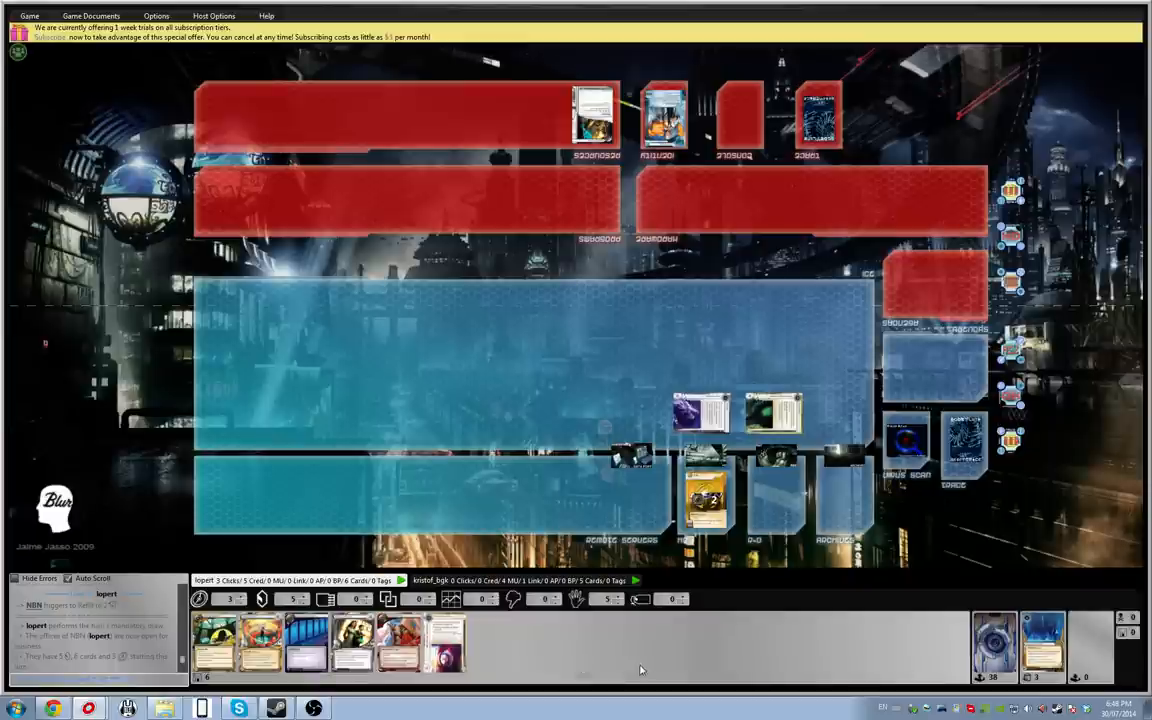
mouse_move(624, 652)
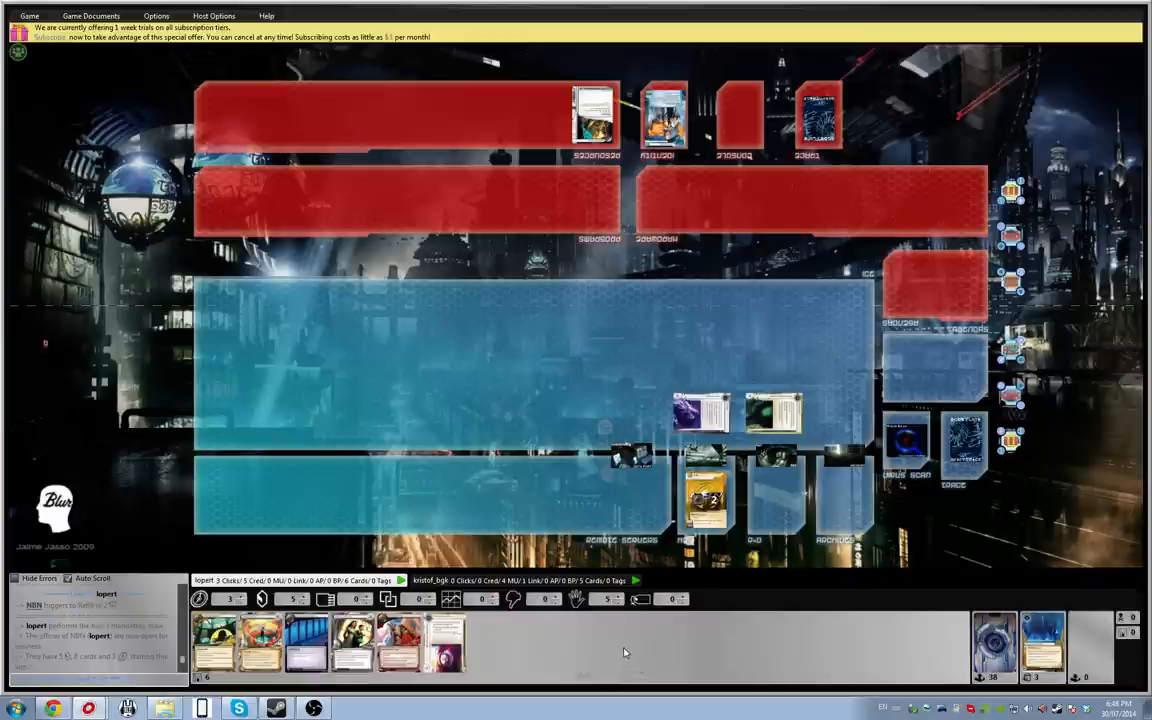
mouse_move(640, 656)
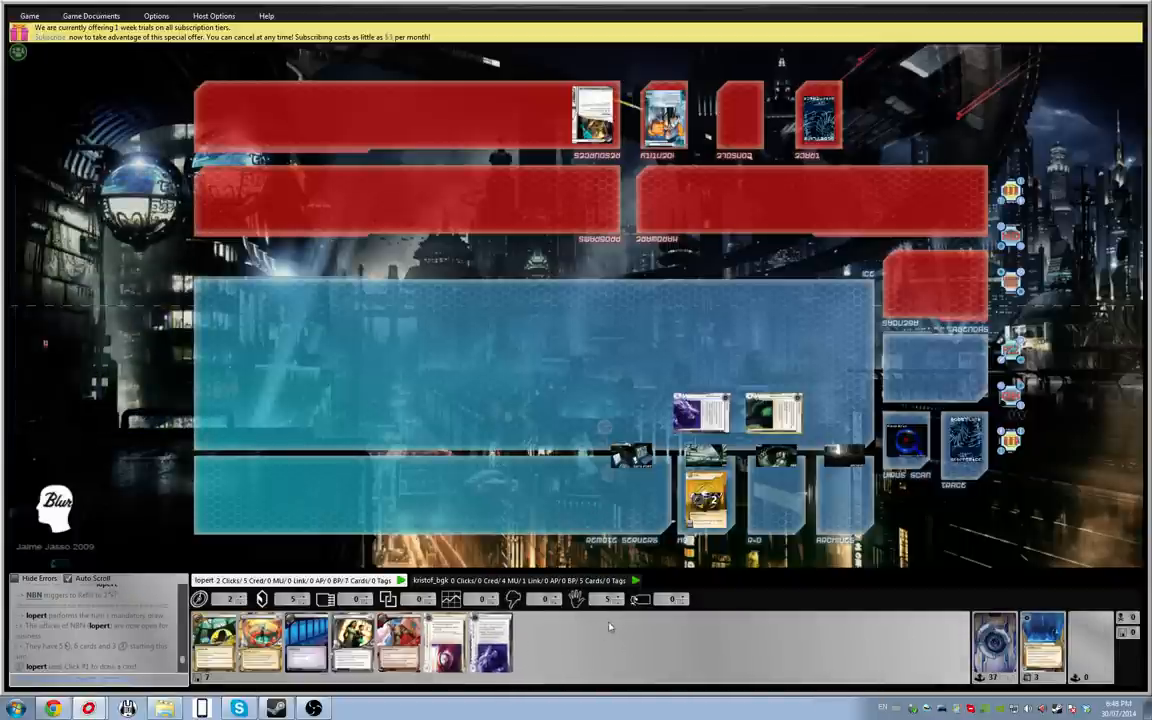
mouse_move(592, 648)
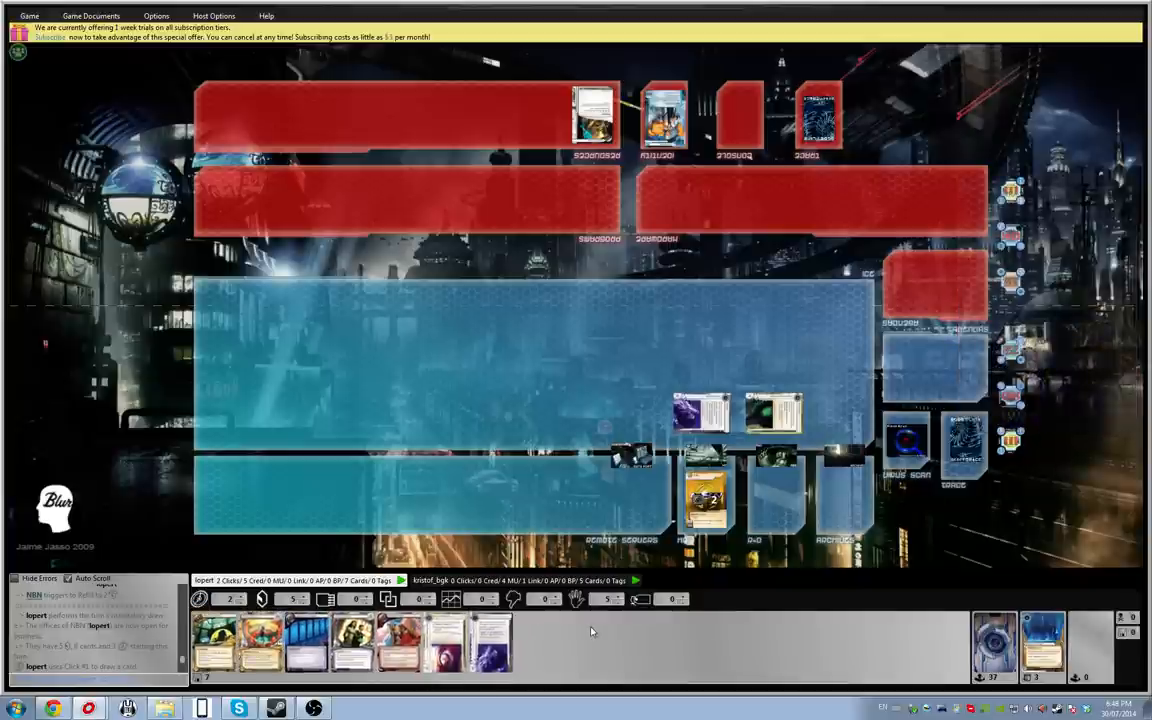
mouse_move(662, 512)
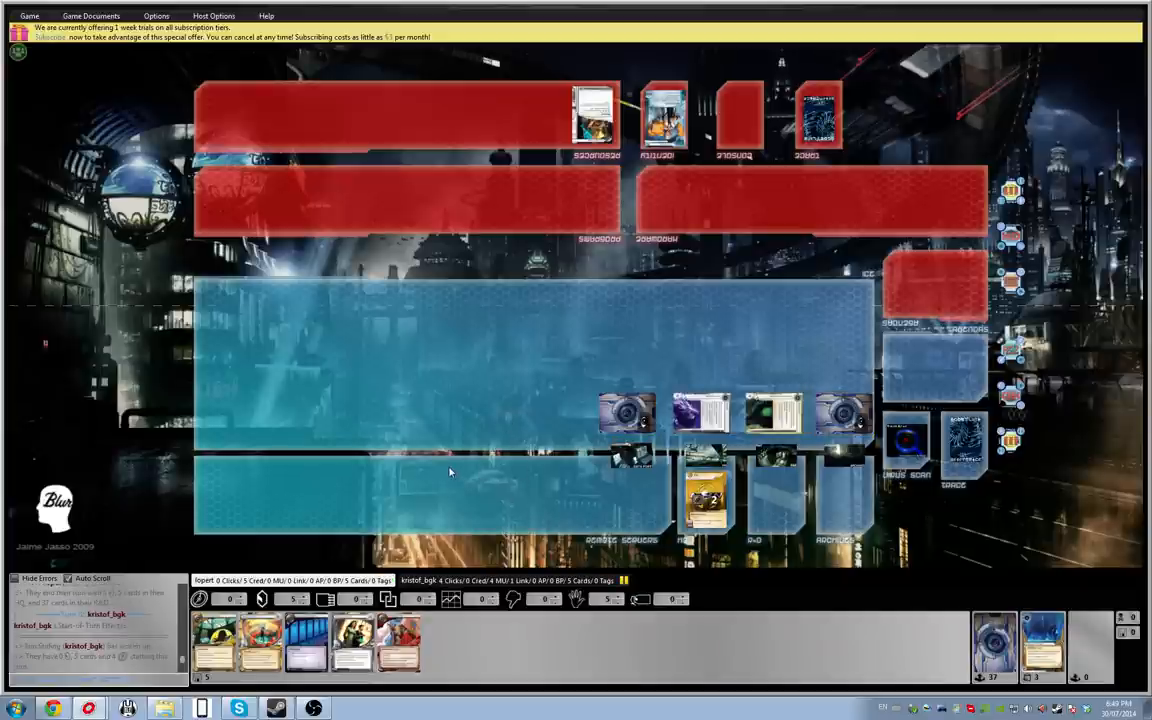
mouse_move(532, 658)
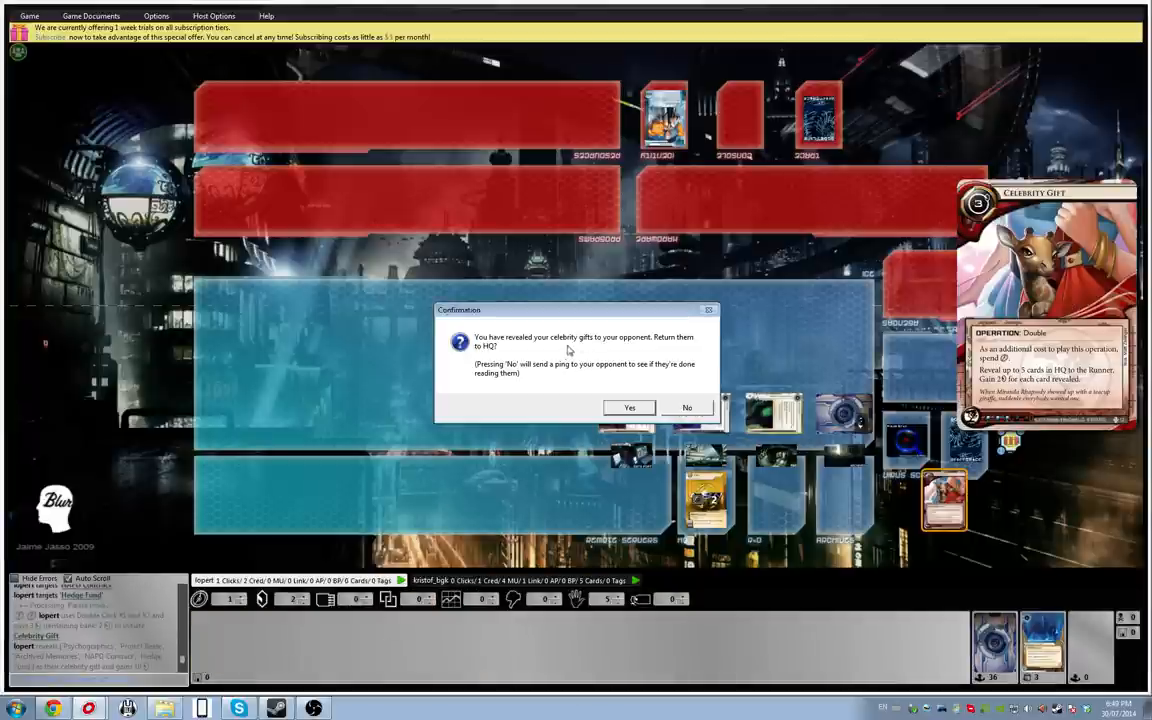
mouse_move(572, 324)
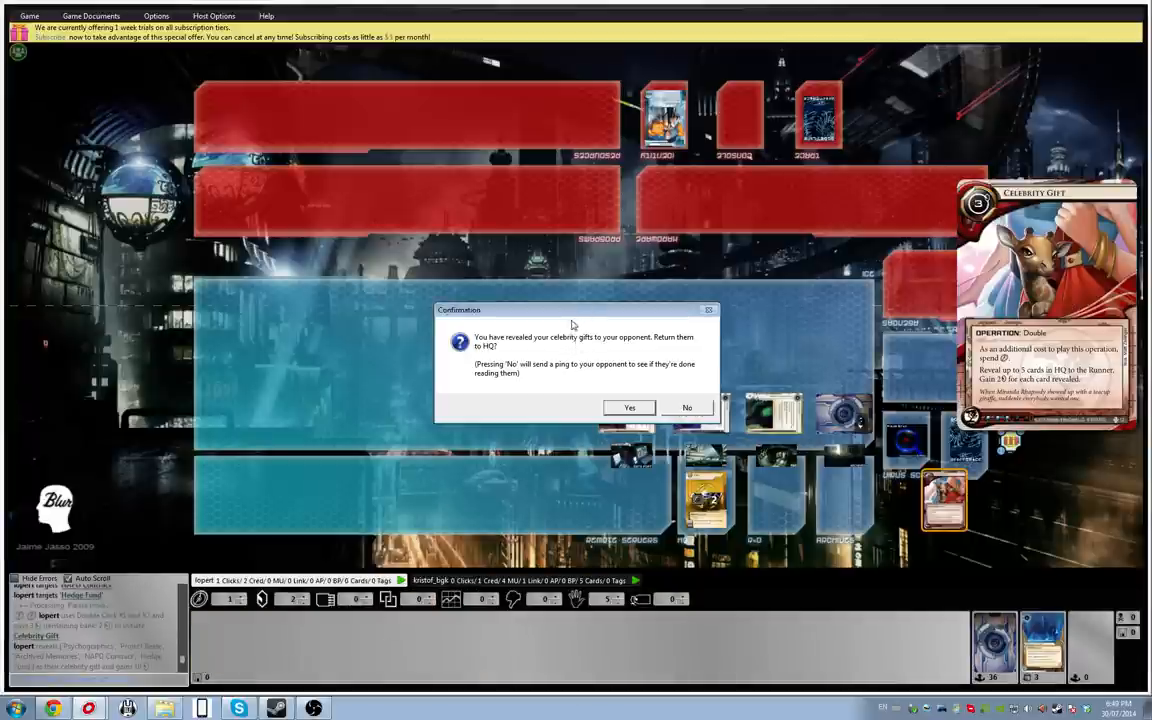
mouse_move(560, 354)
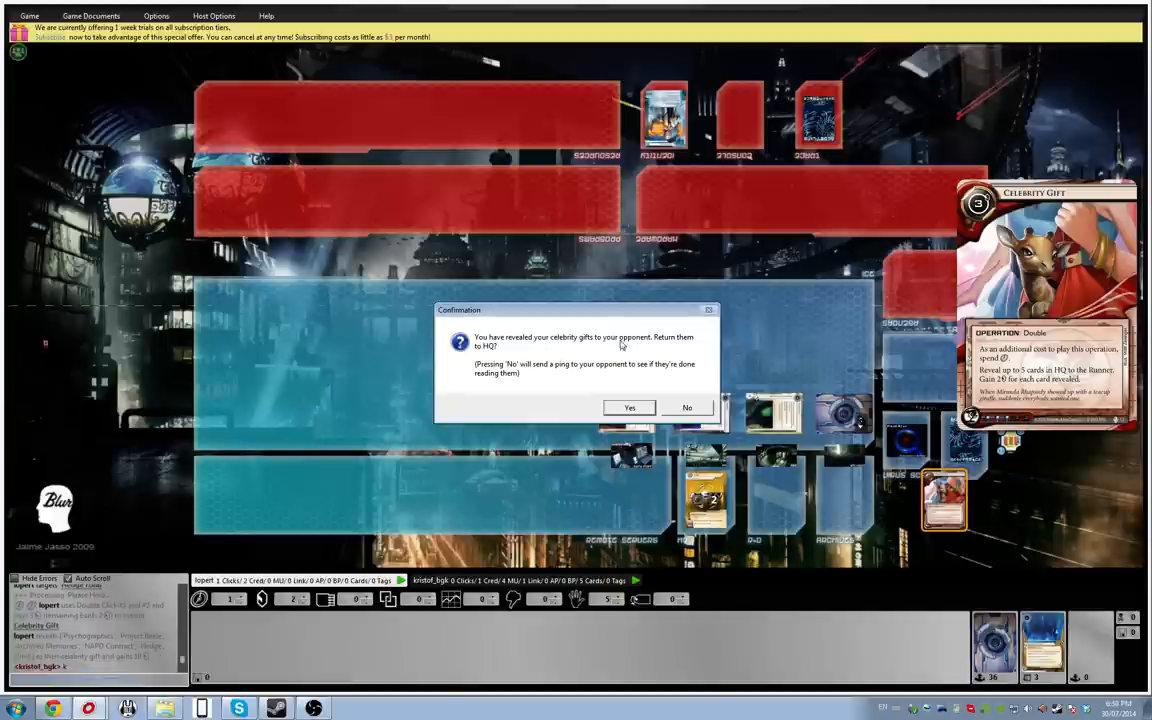
Step: Answer Yes to return the Celebrity Gift revealed cards to HQ
click(628, 408)
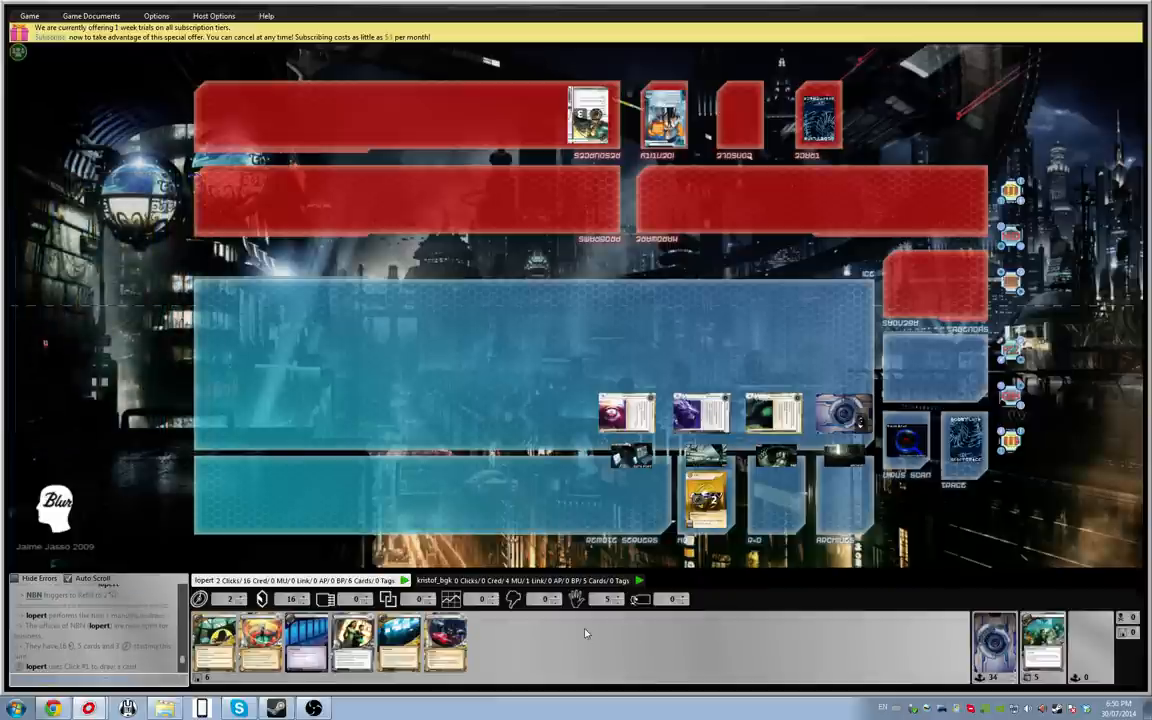
mouse_move(596, 634)
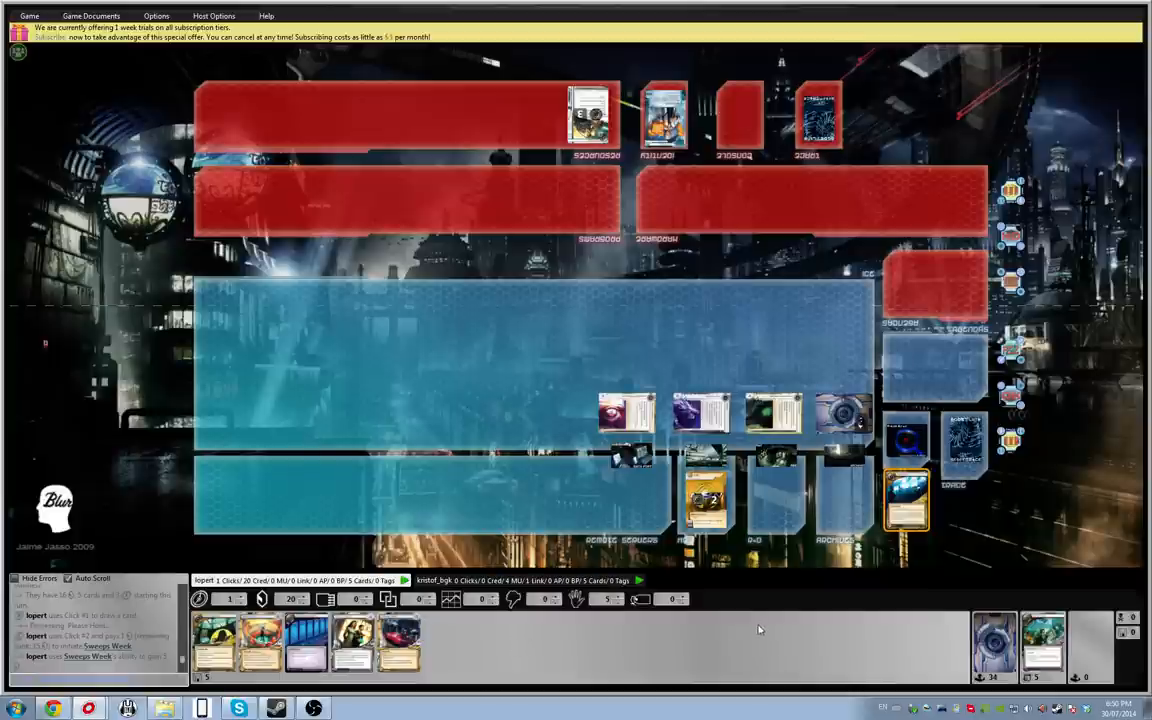
mouse_move(696, 632)
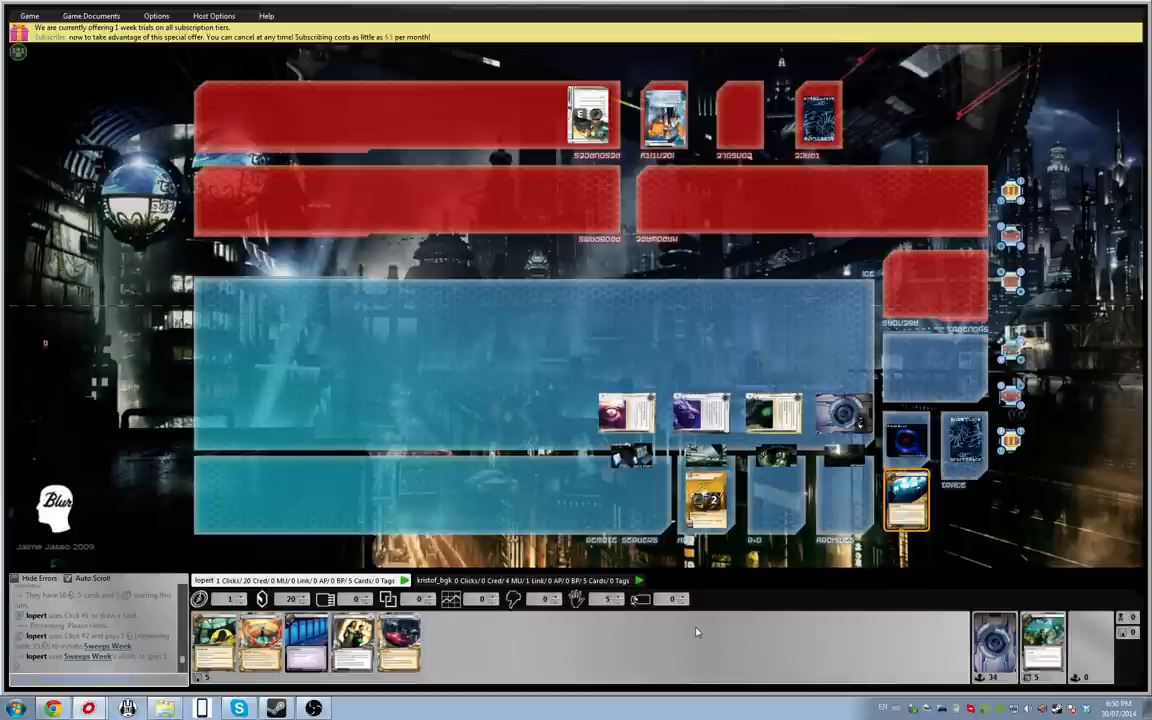
mouse_move(692, 630)
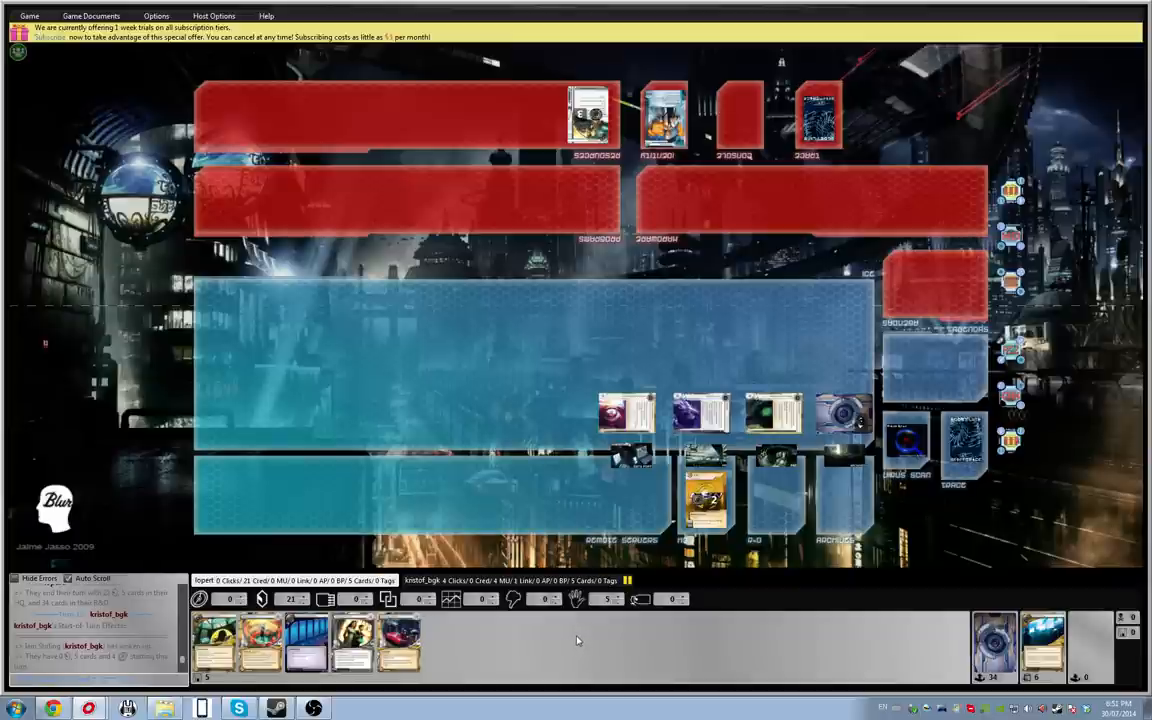
mouse_move(648, 444)
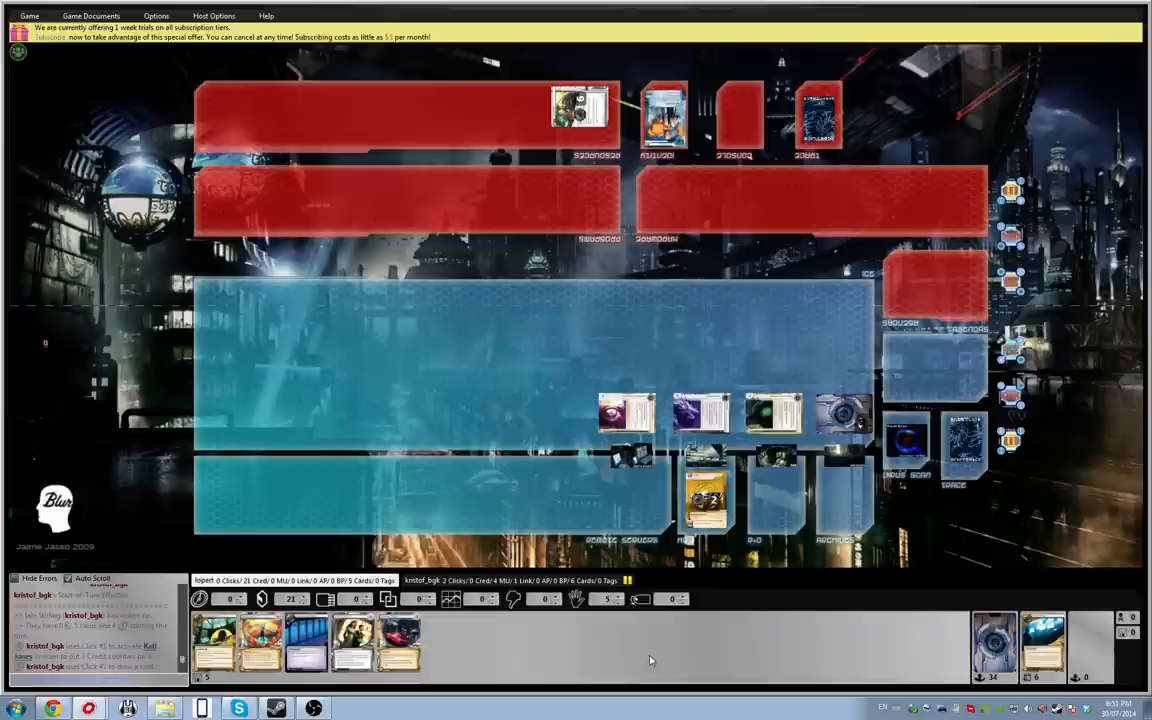
mouse_move(646, 650)
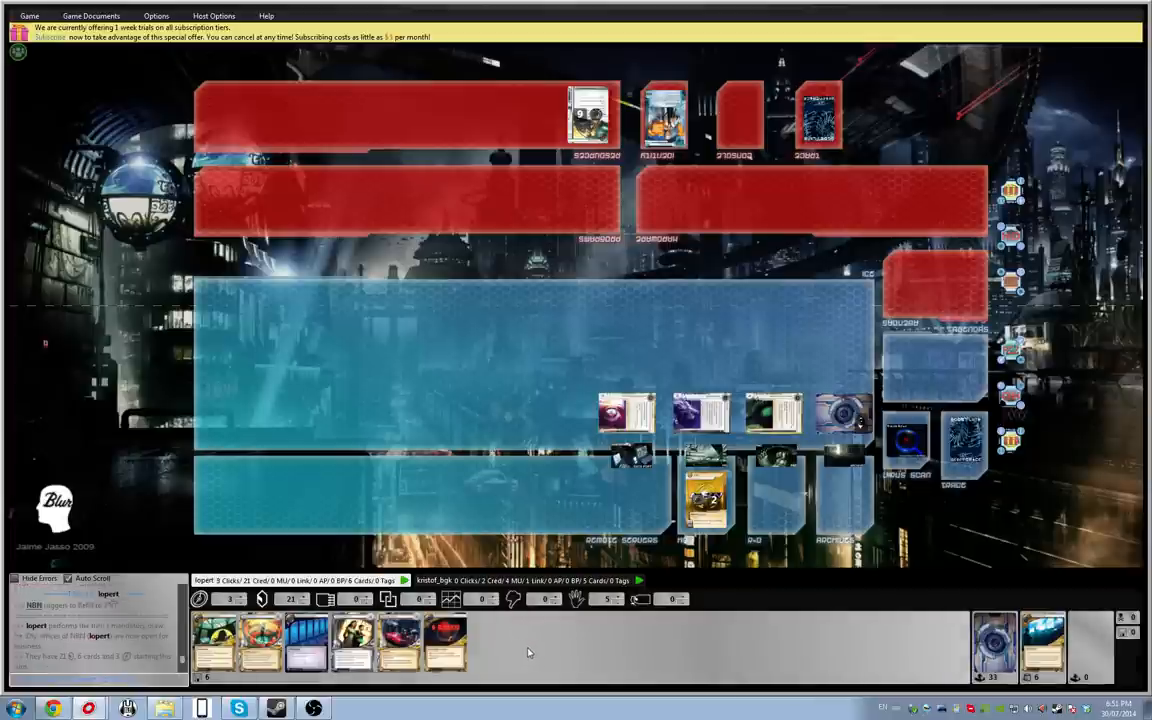
mouse_move(538, 632)
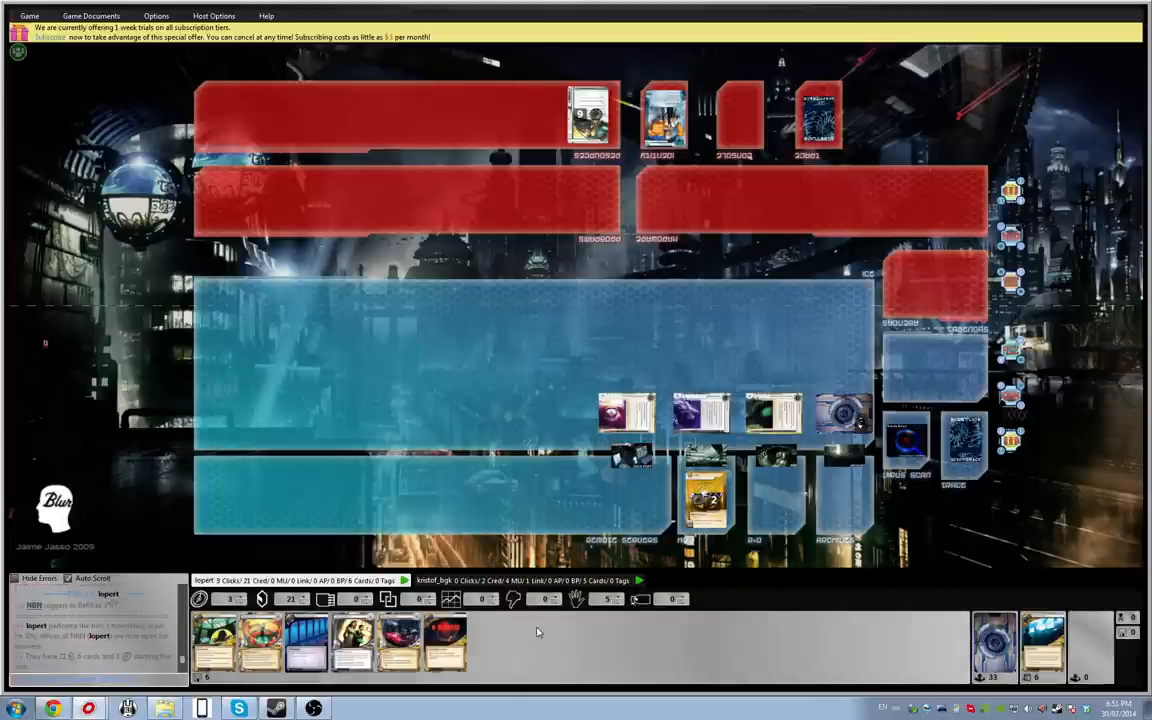
mouse_move(572, 634)
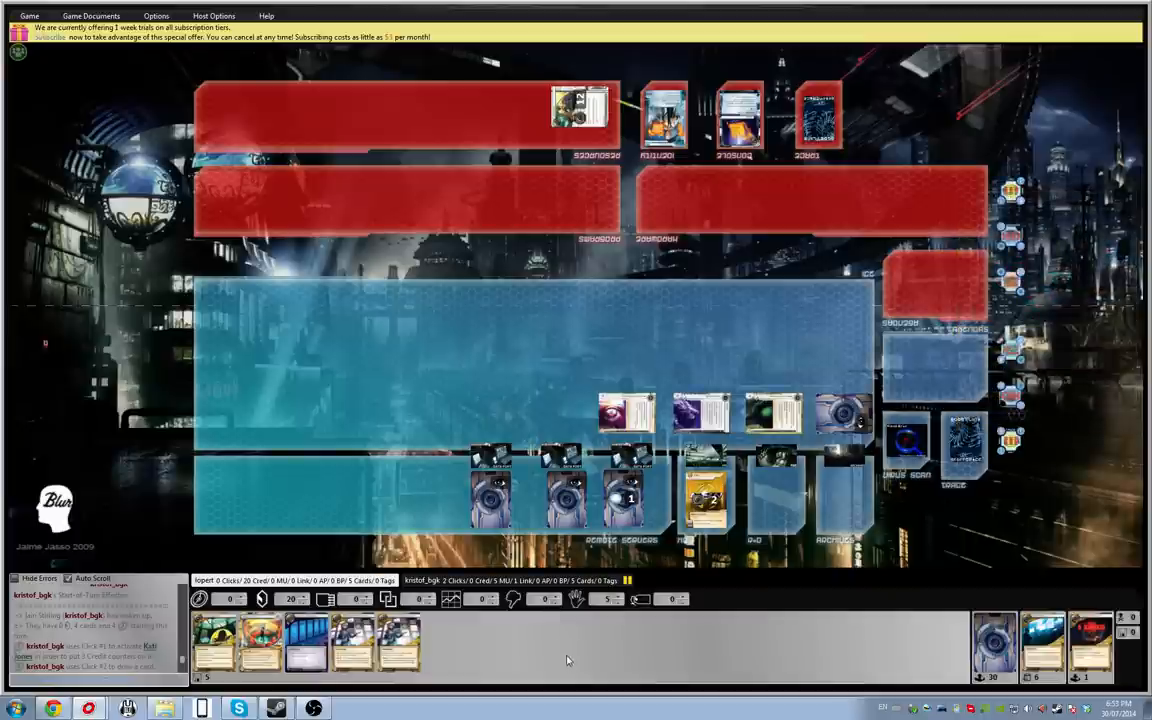
mouse_move(572, 660)
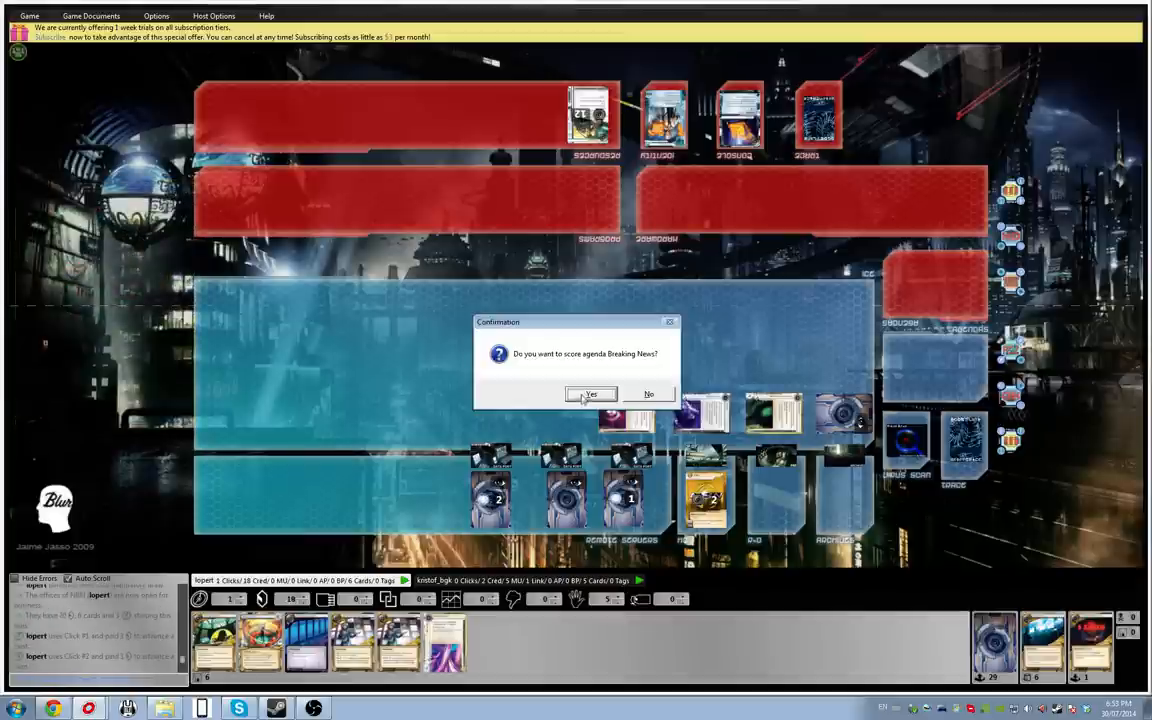
click(590, 394)
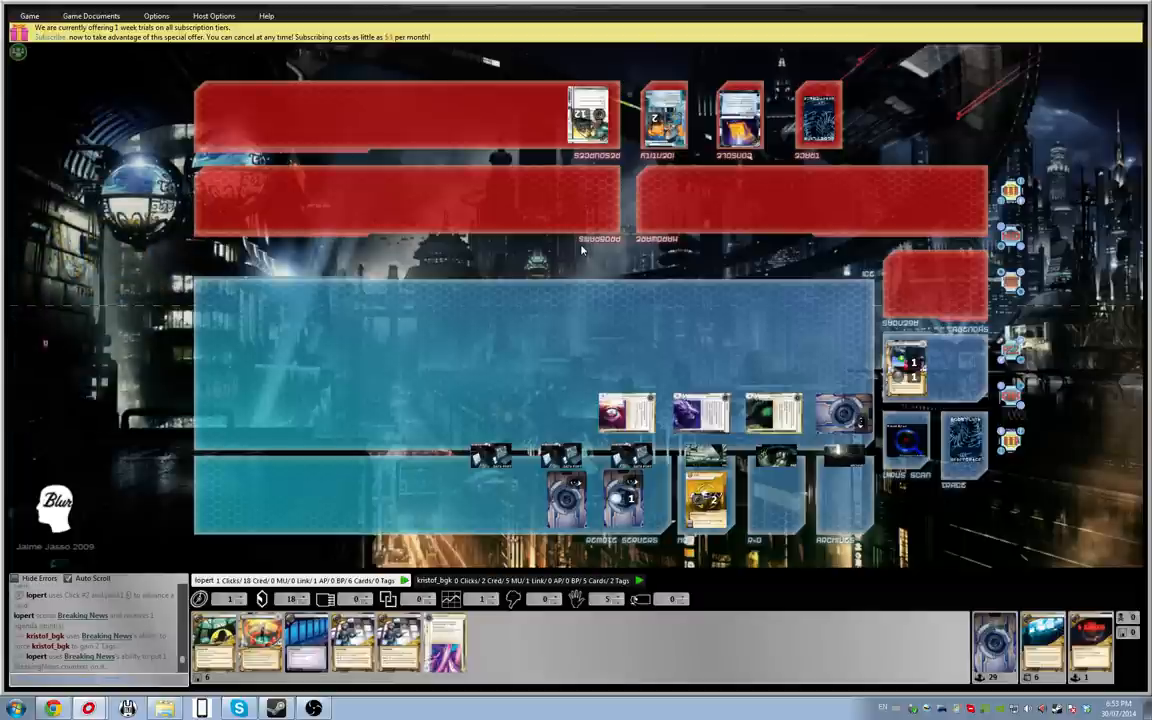
mouse_move(666, 168)
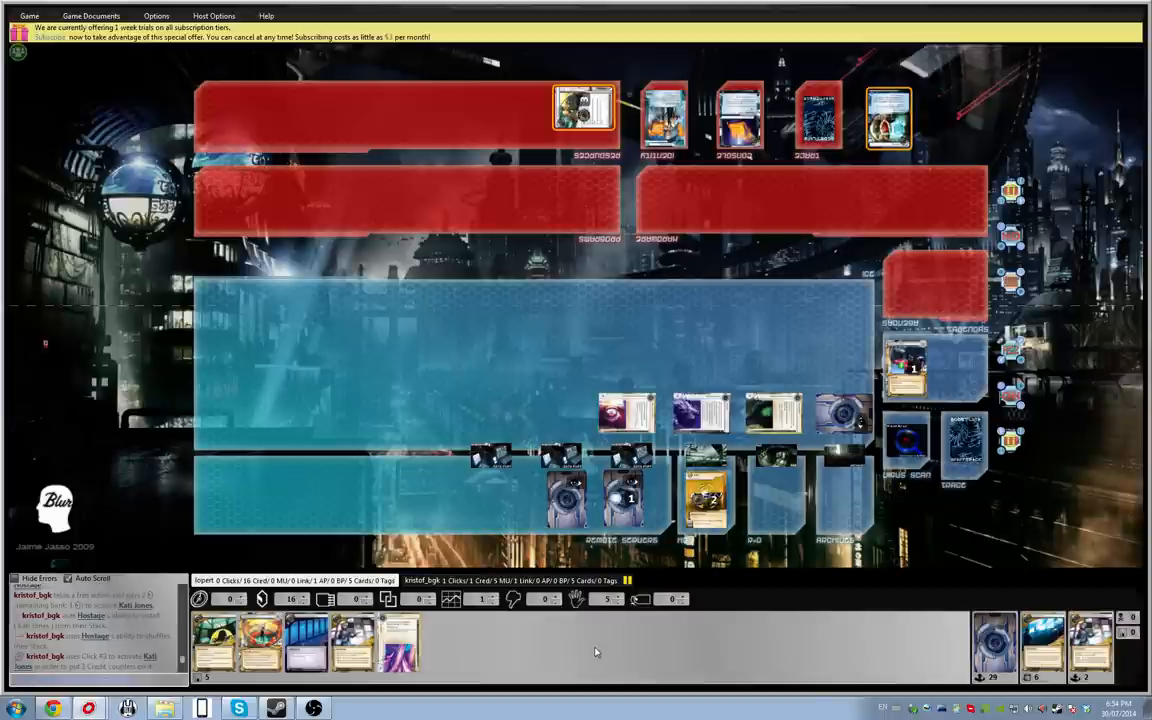
mouse_move(352, 412)
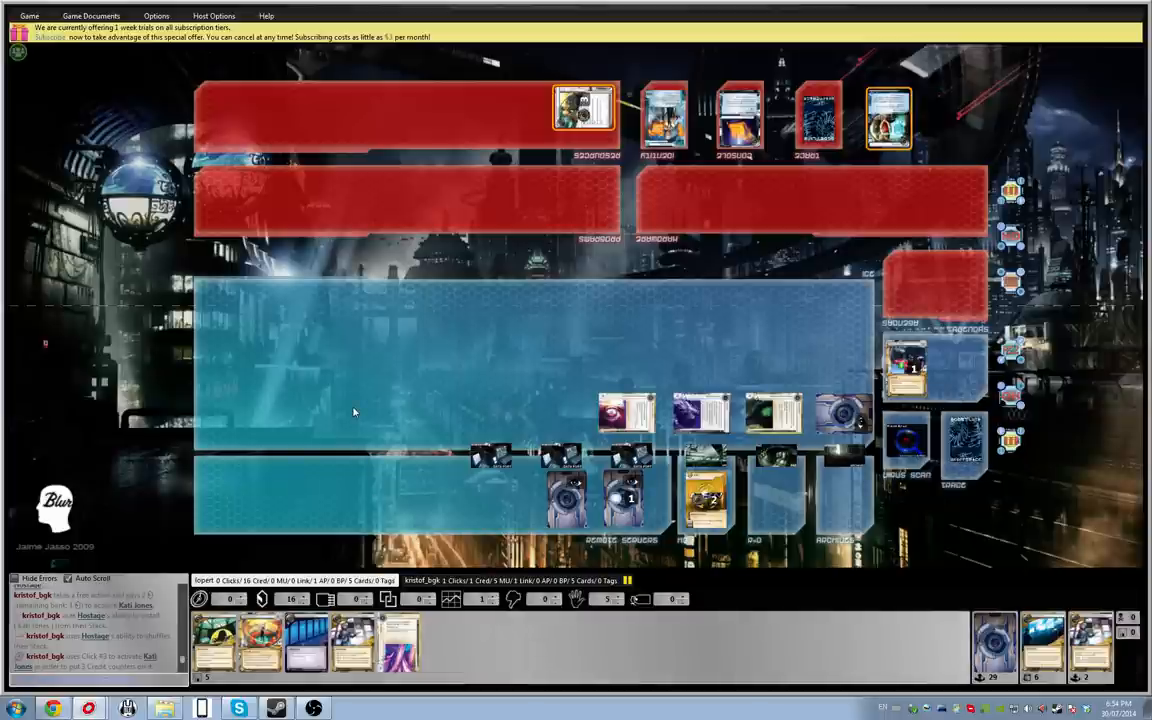
mouse_move(338, 468)
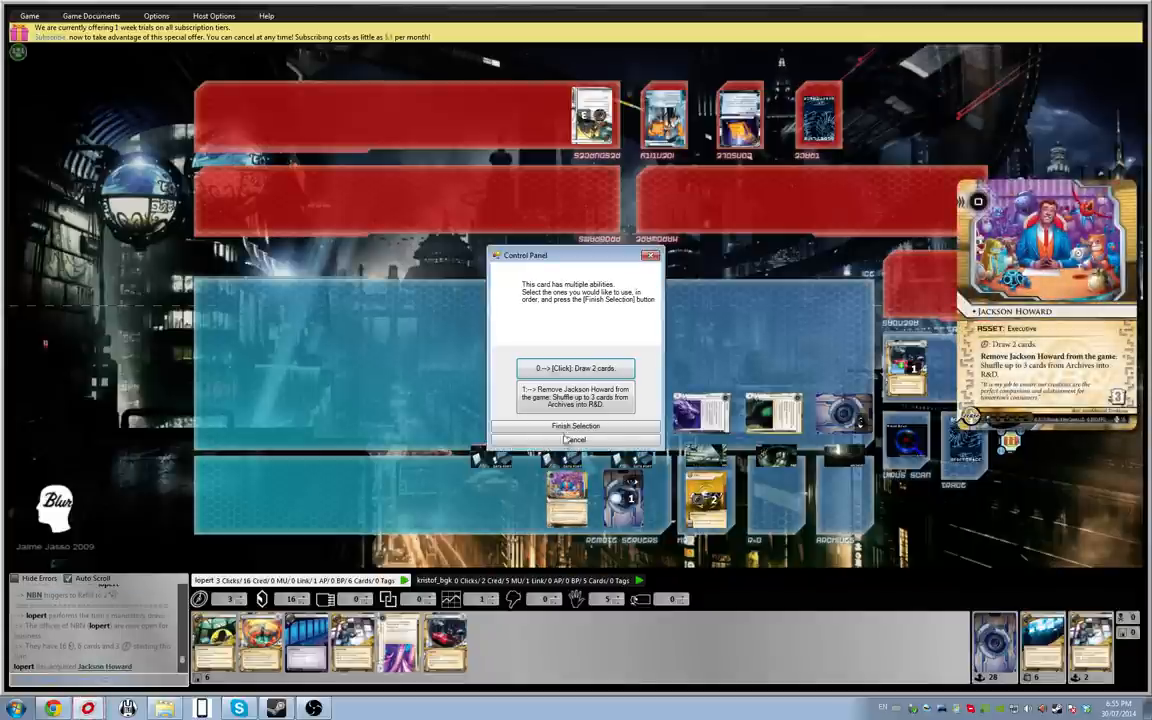
Step: Resolve Jackson Howard's '[Click] Draw 2 cards' ability and finish the selection
click(574, 368)
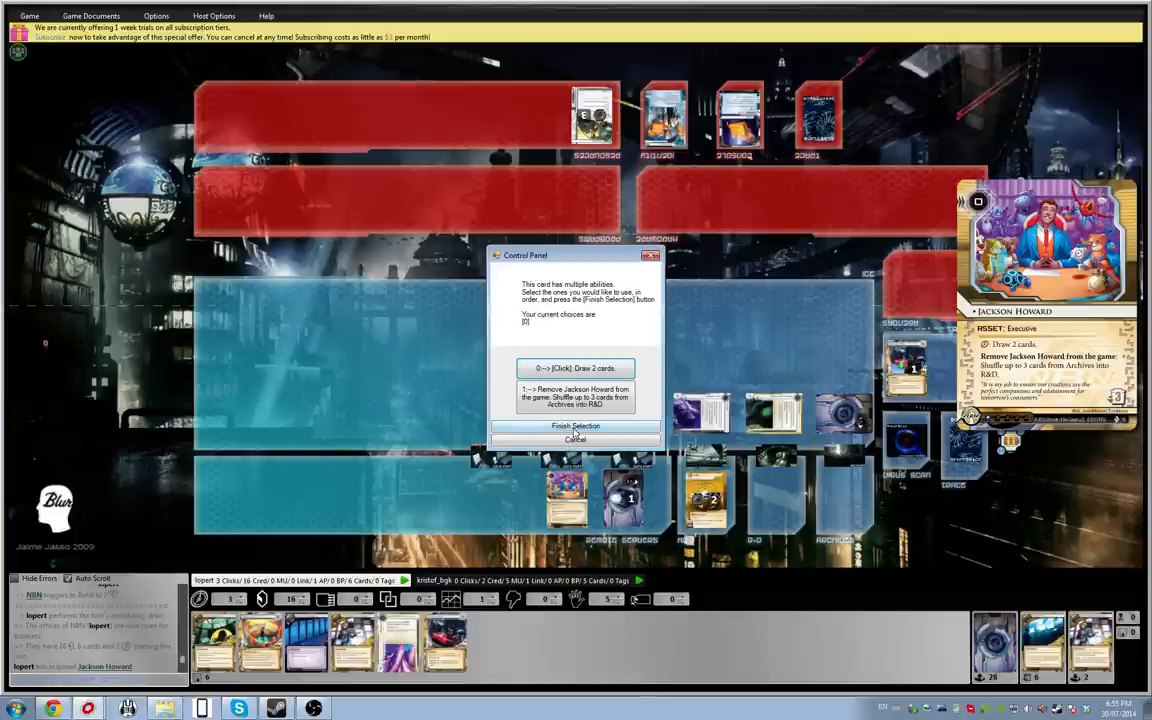
click(576, 368)
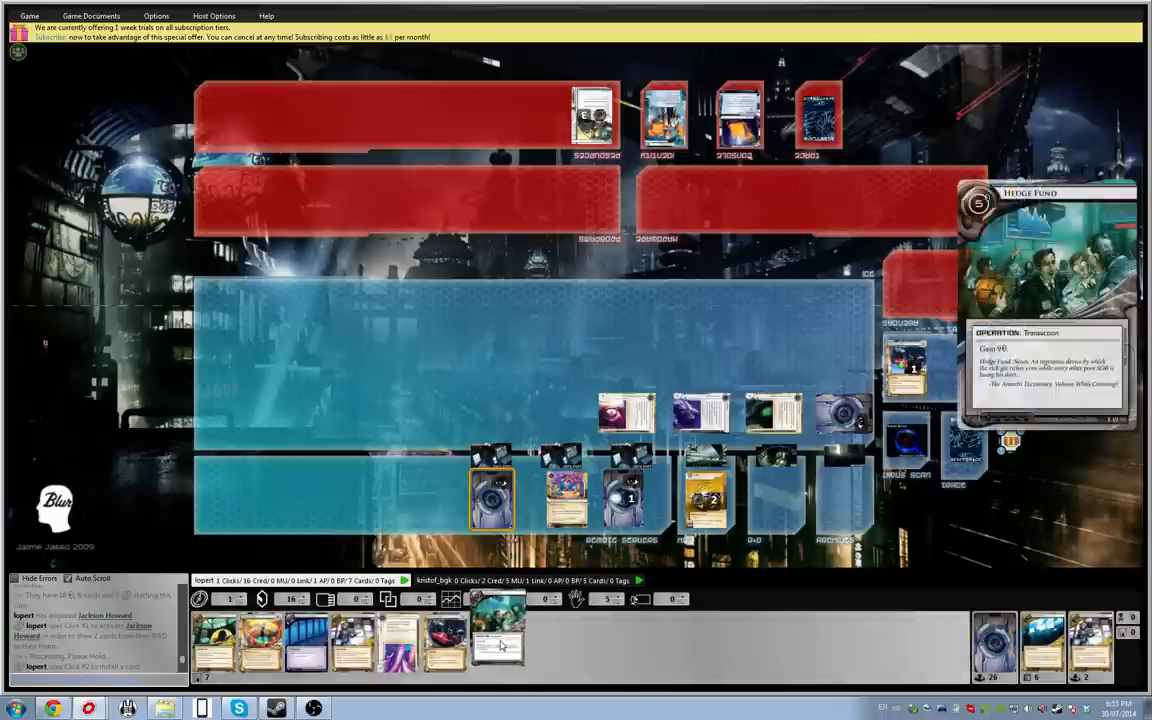
Step: Play Hedge Fund to reach 20 credits and target a runner card with the red arrow
click(496, 644)
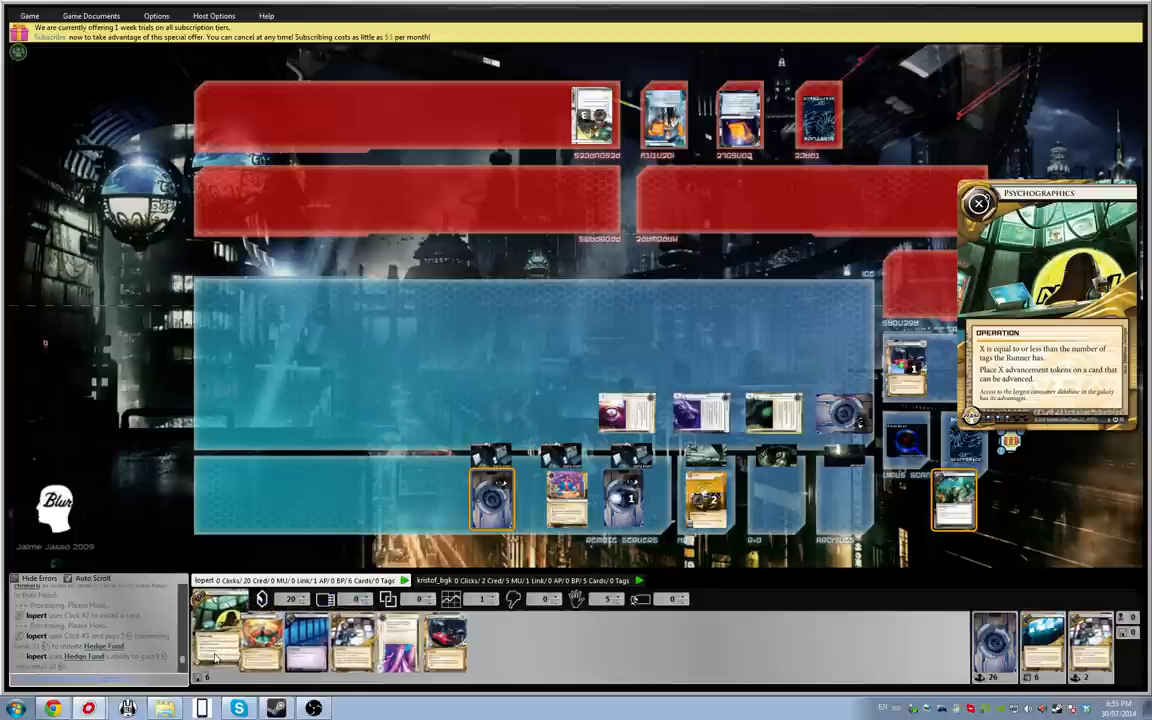
click(978, 204)
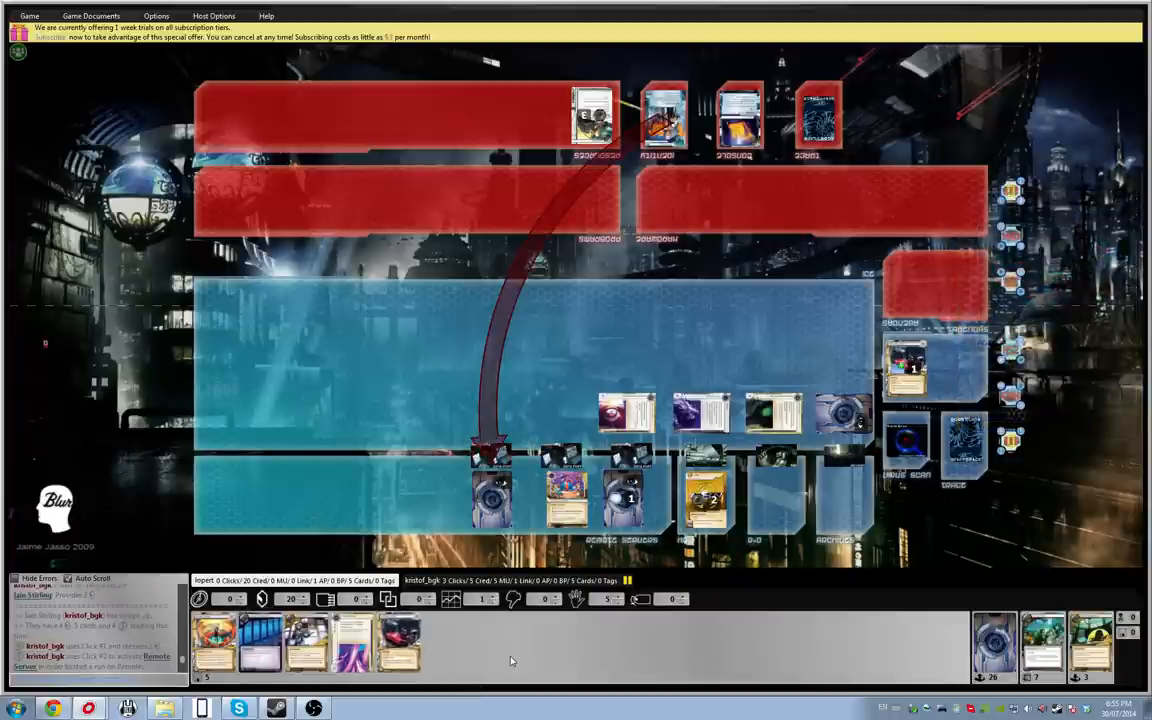
Step: Install two cards in the column above the leftmost corp server
click(490, 498)
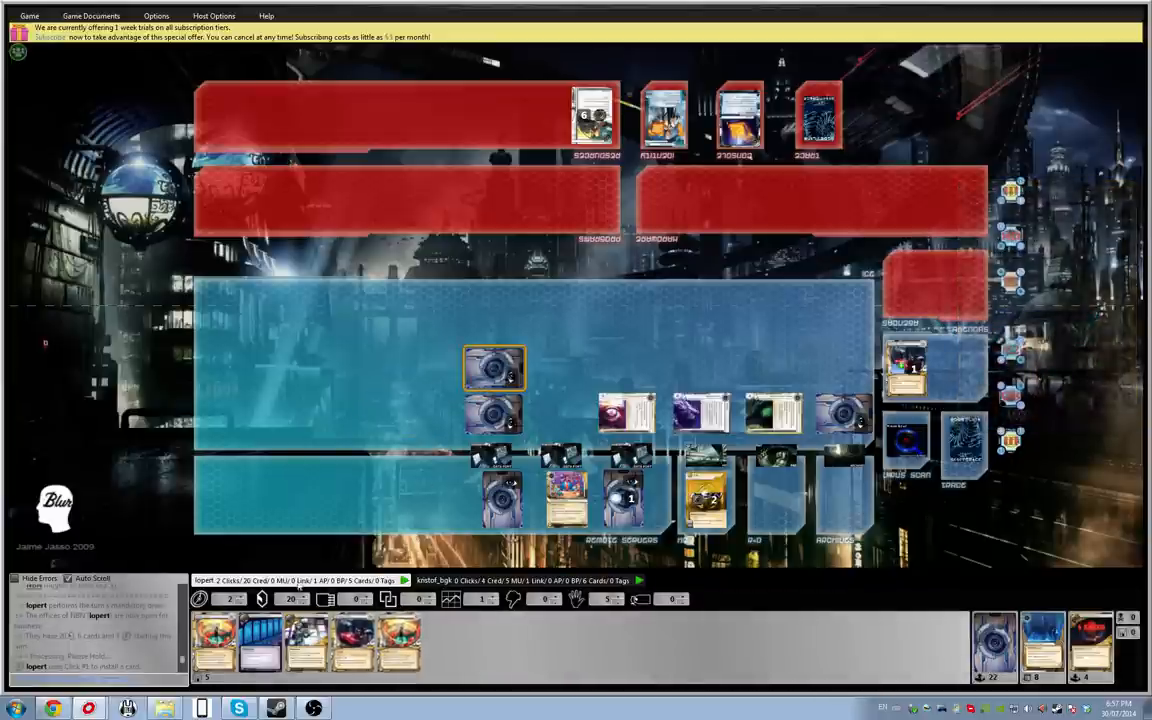
Step: Bring up Data Raven's ability chooser as the runner encounters it
click(356, 640)
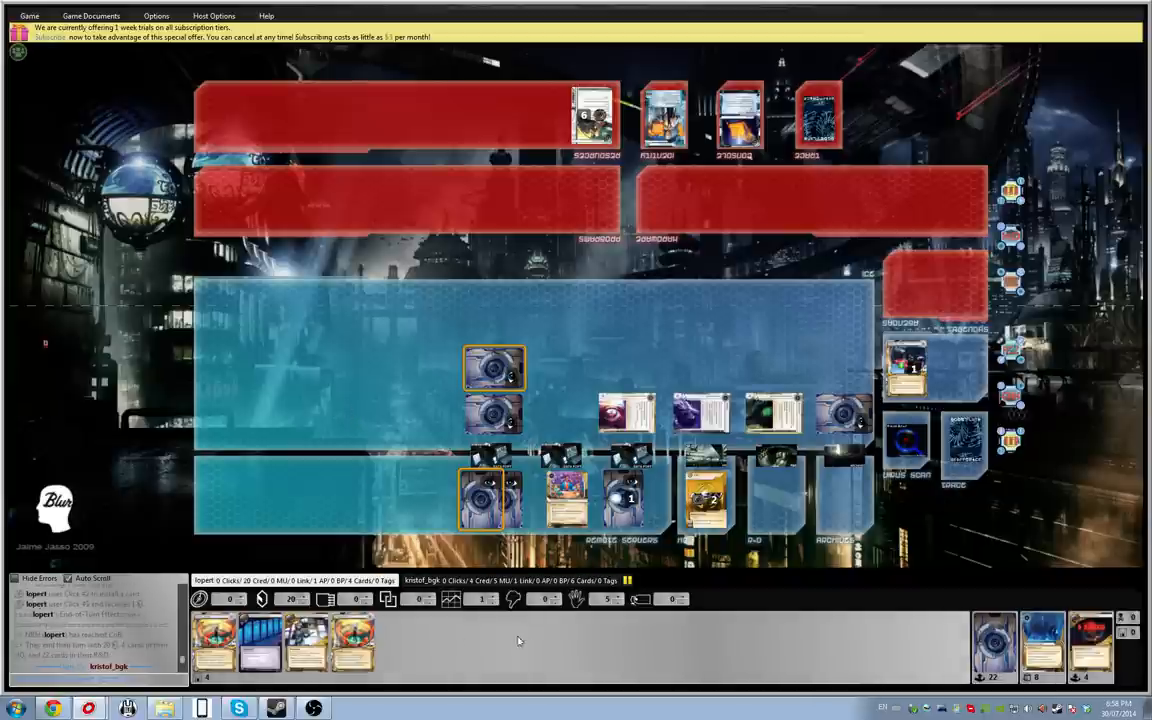
mouse_move(556, 648)
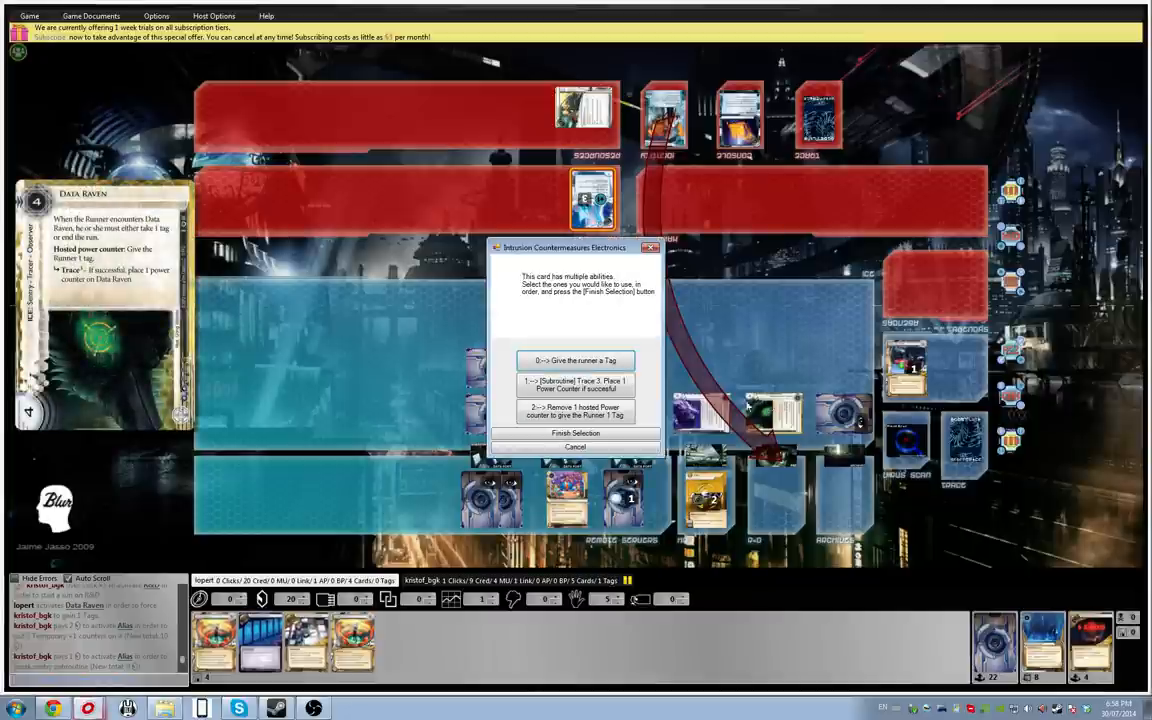
Step: Resolve the chosen Data Raven ability and close its chooser
click(576, 360)
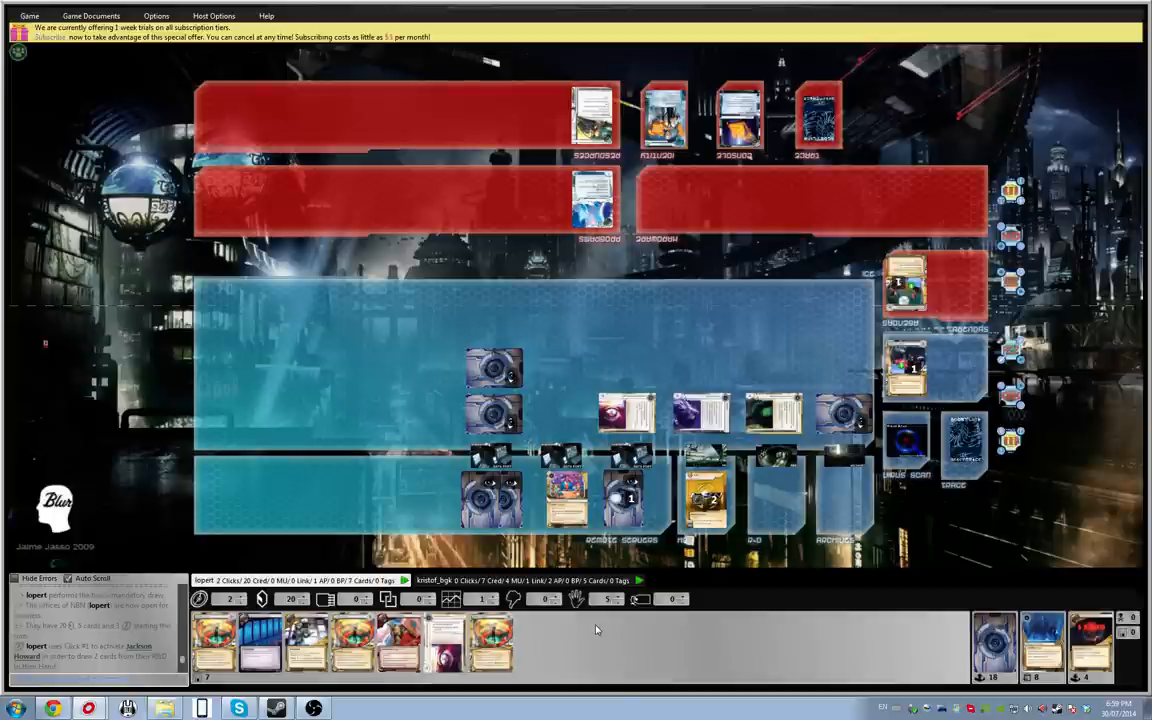
mouse_move(596, 632)
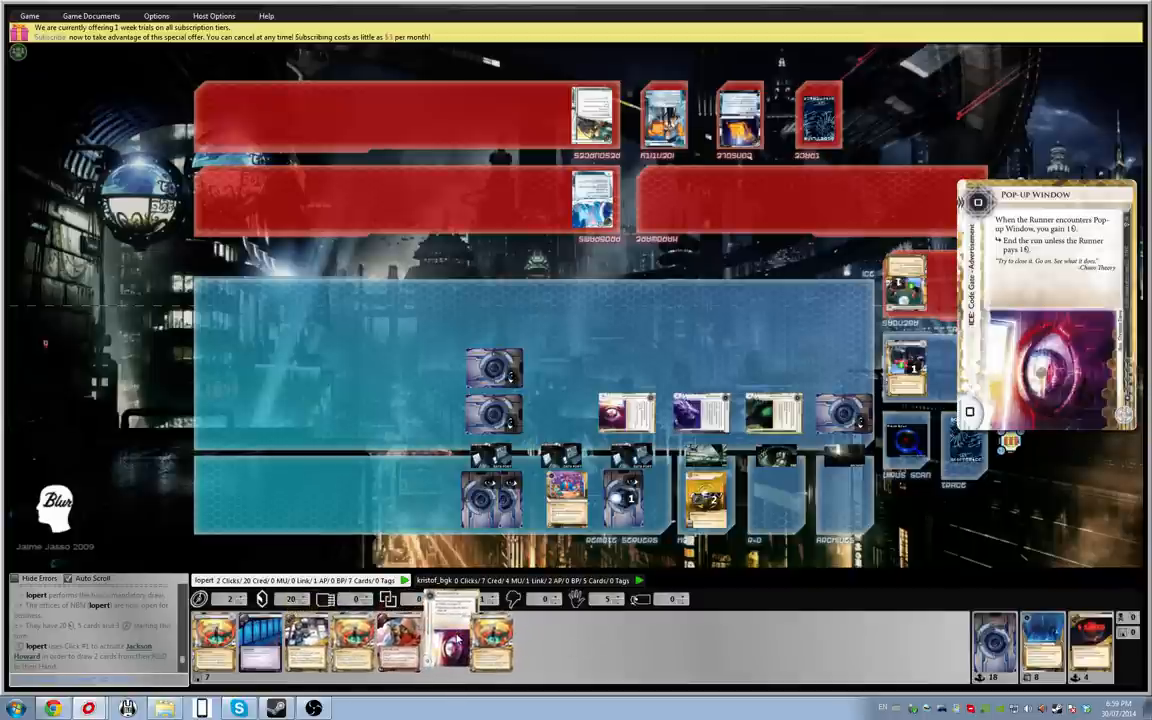
Step: Play Midseason Replacements, bringing up the trace strength question
click(976, 204)
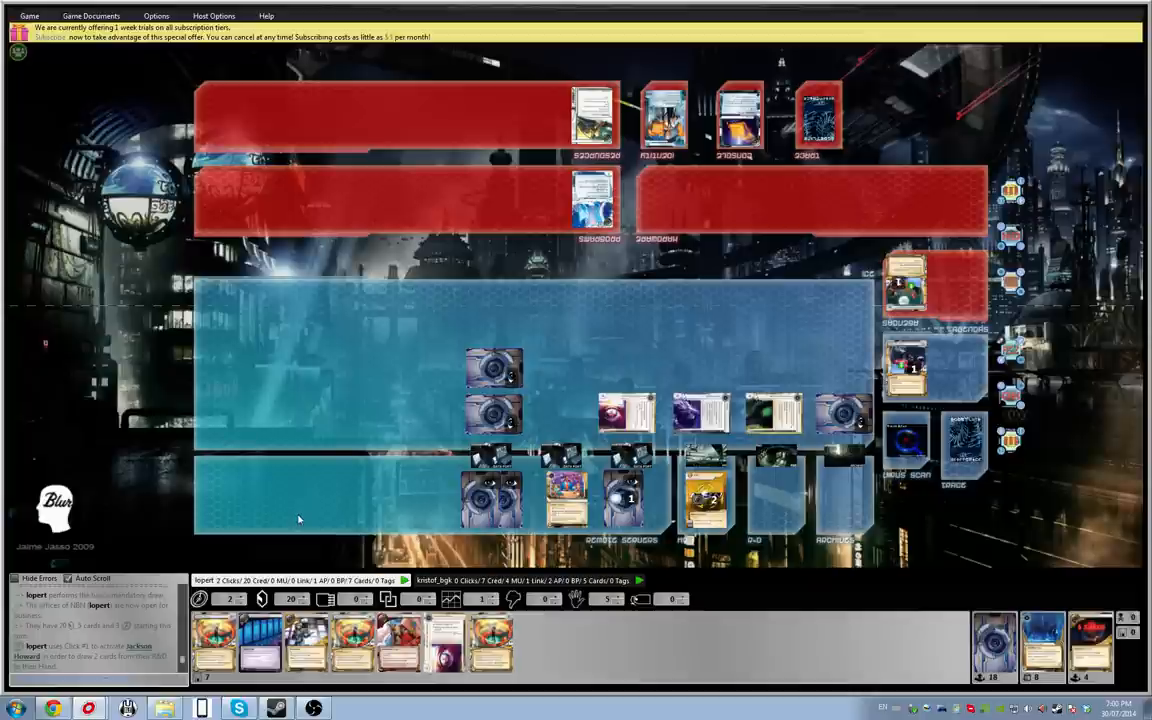
mouse_move(322, 500)
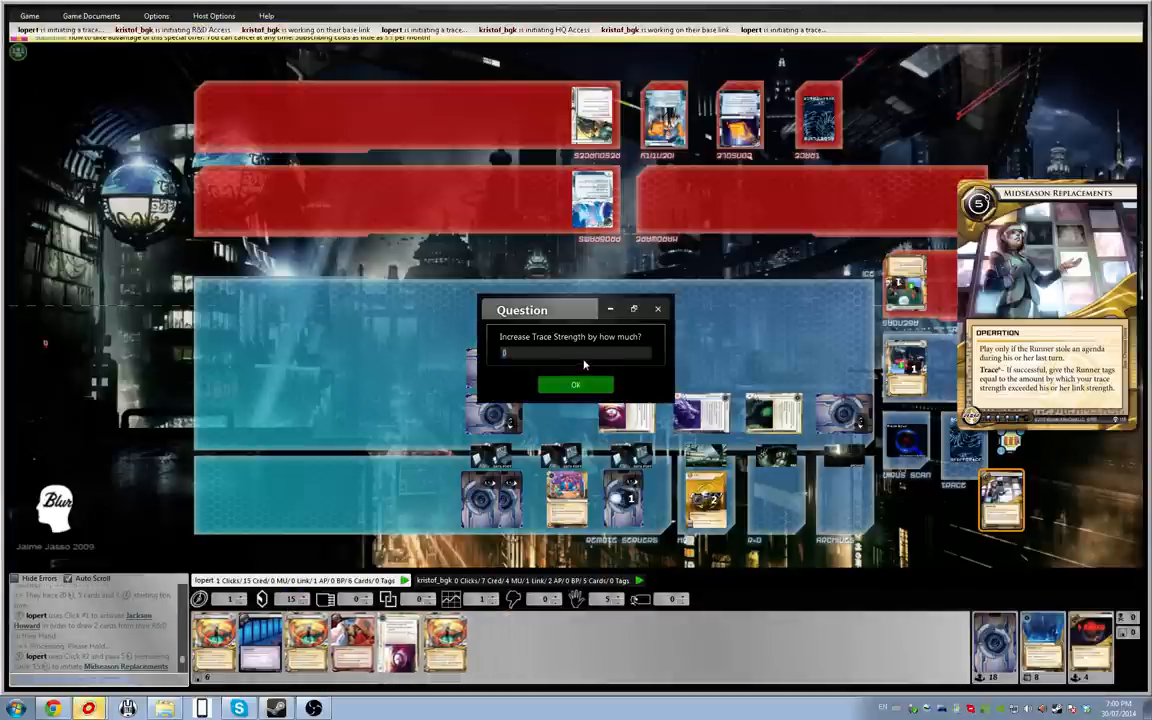
mouse_move(578, 352)
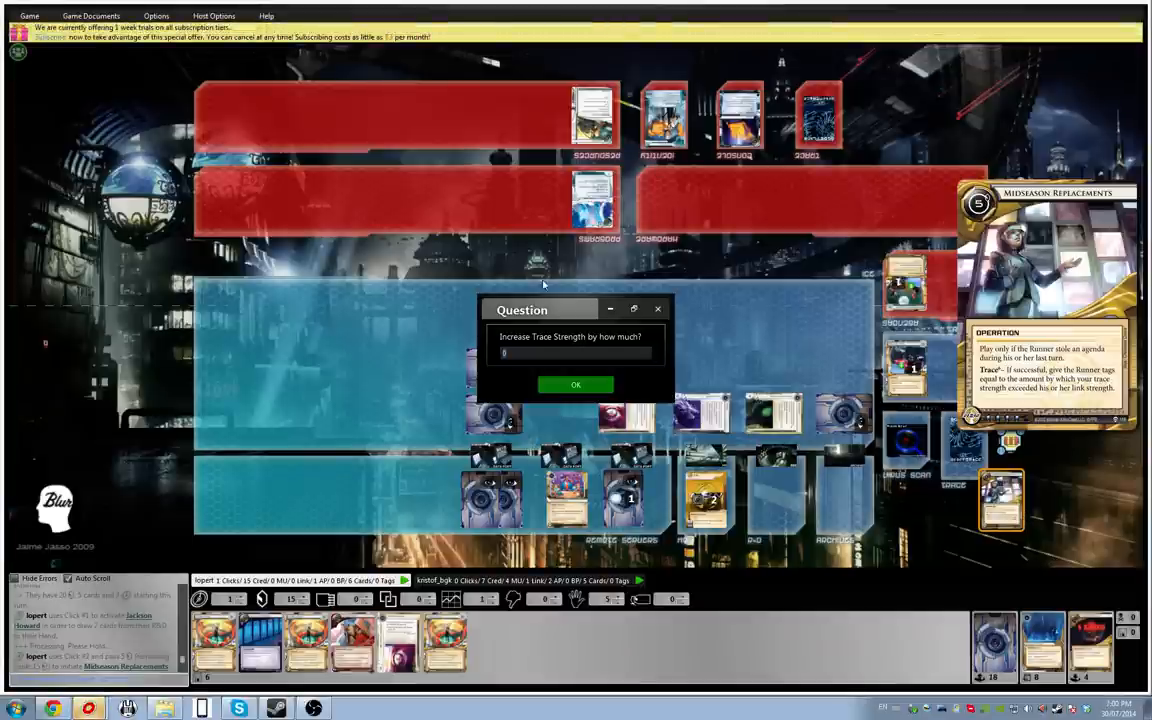
mouse_move(520, 376)
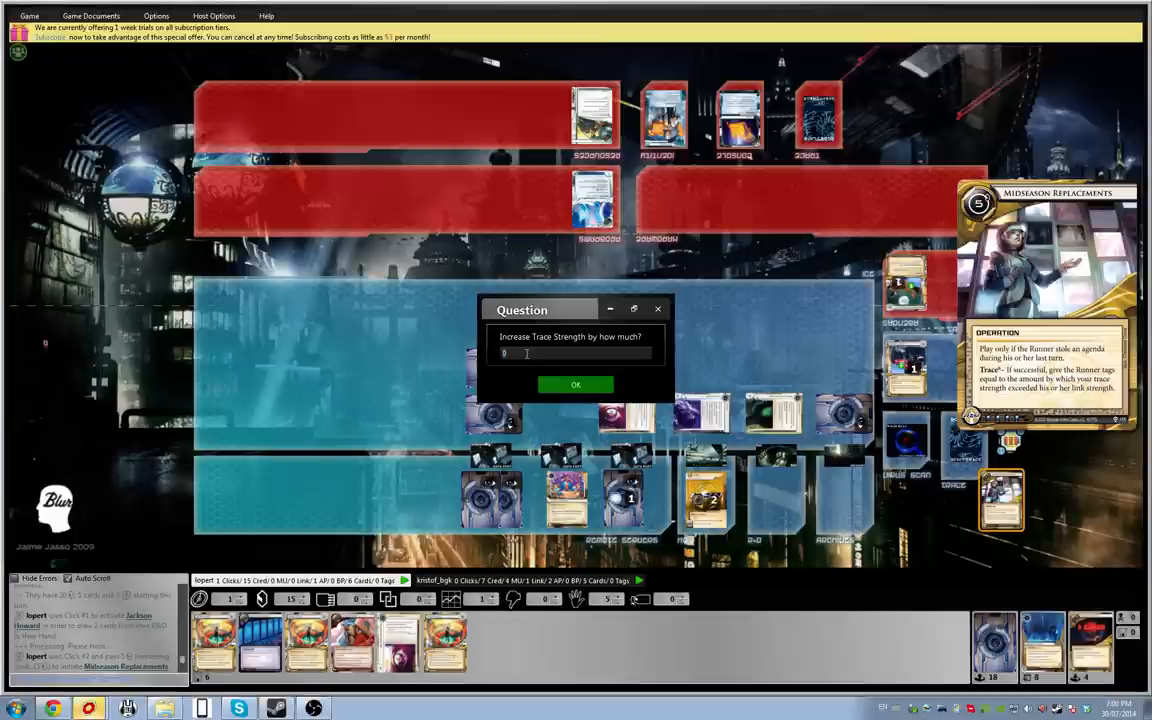
Step: Confirm the credits added to Midseason Replacements' trace strength against the runner
click(576, 384)
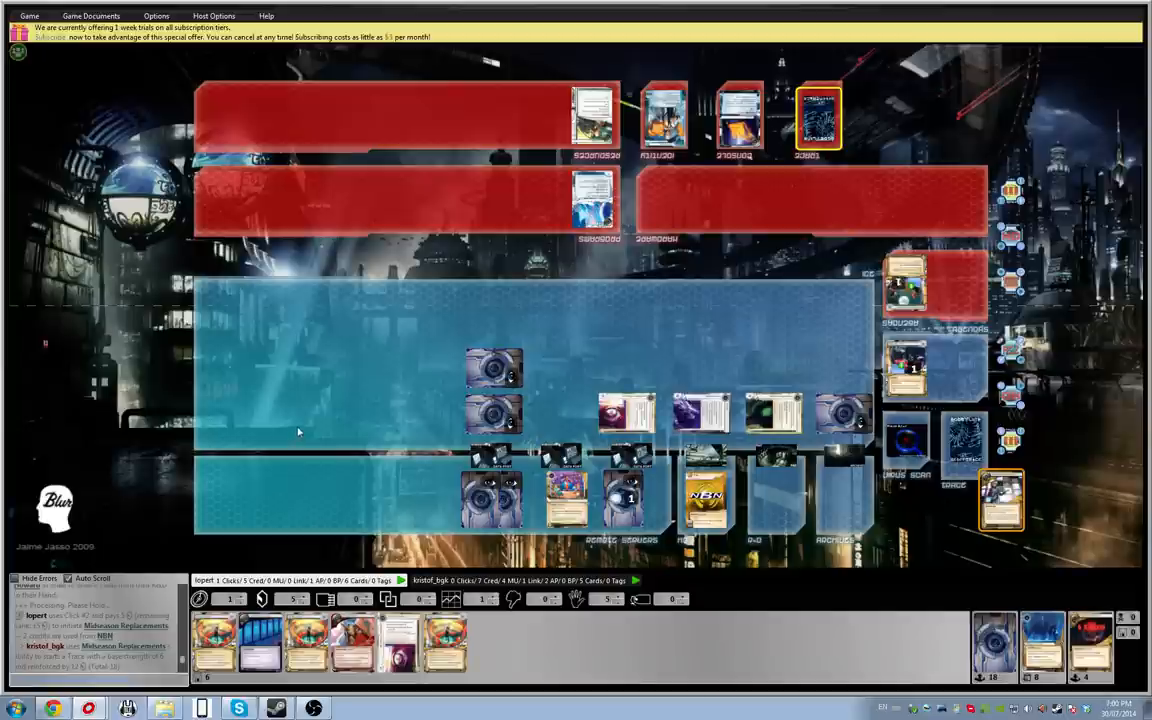
mouse_move(304, 426)
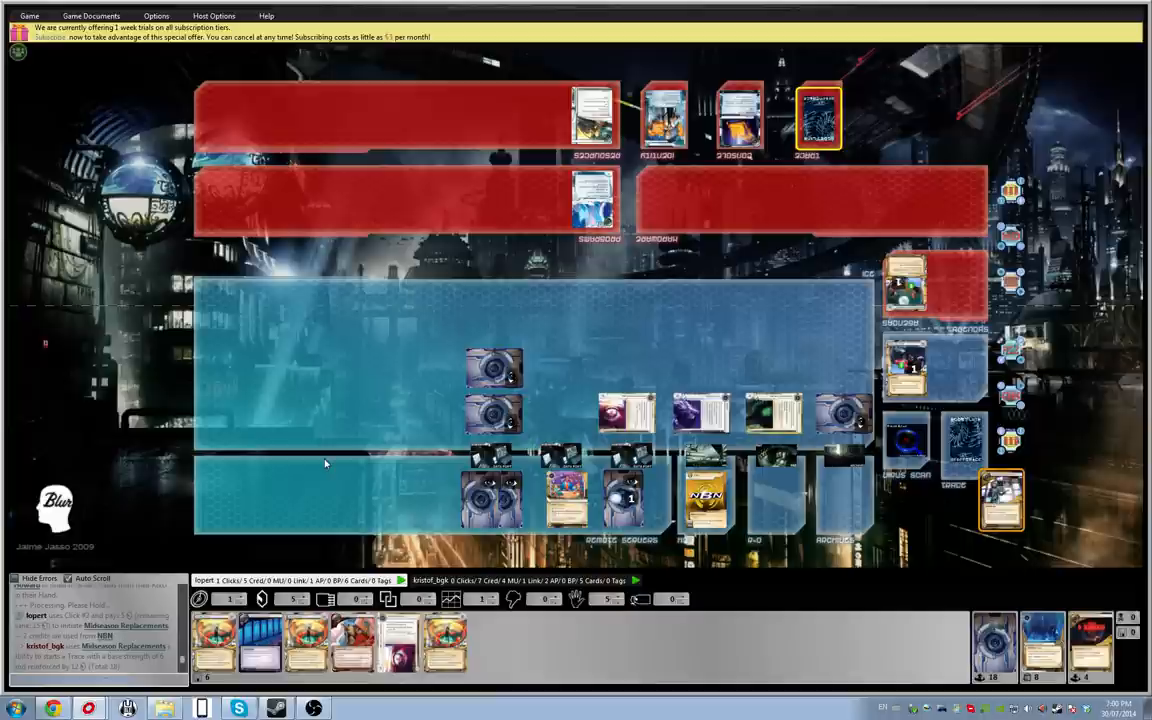
mouse_move(330, 458)
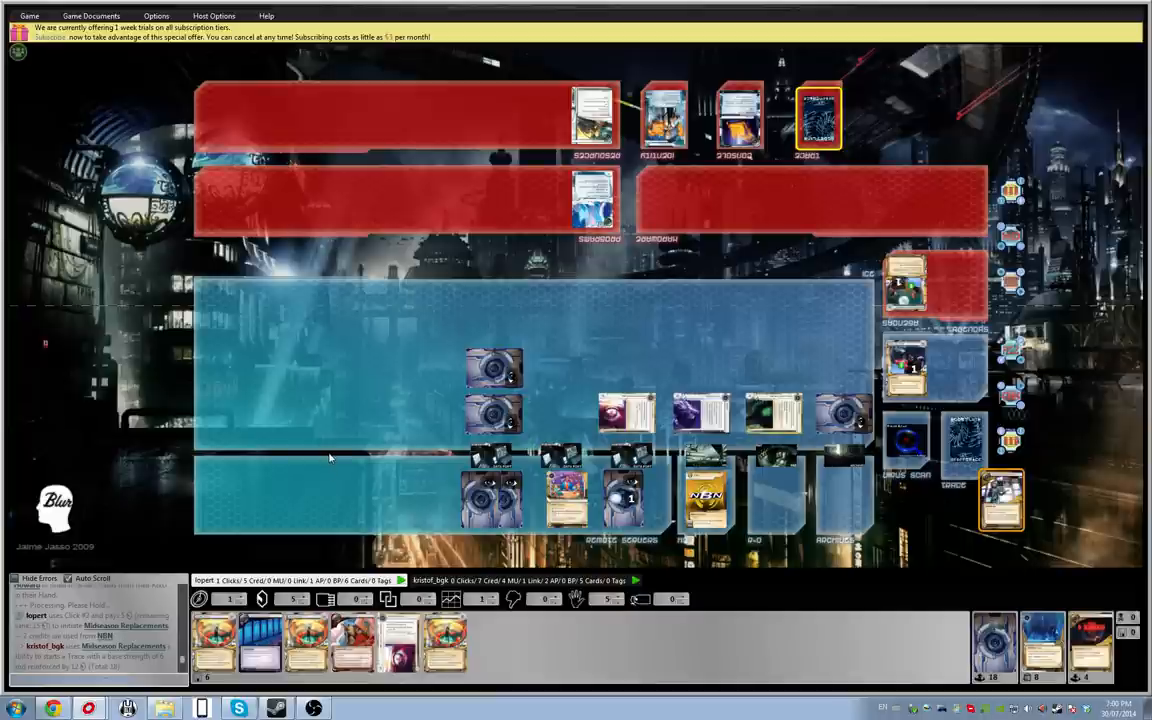
mouse_move(492, 652)
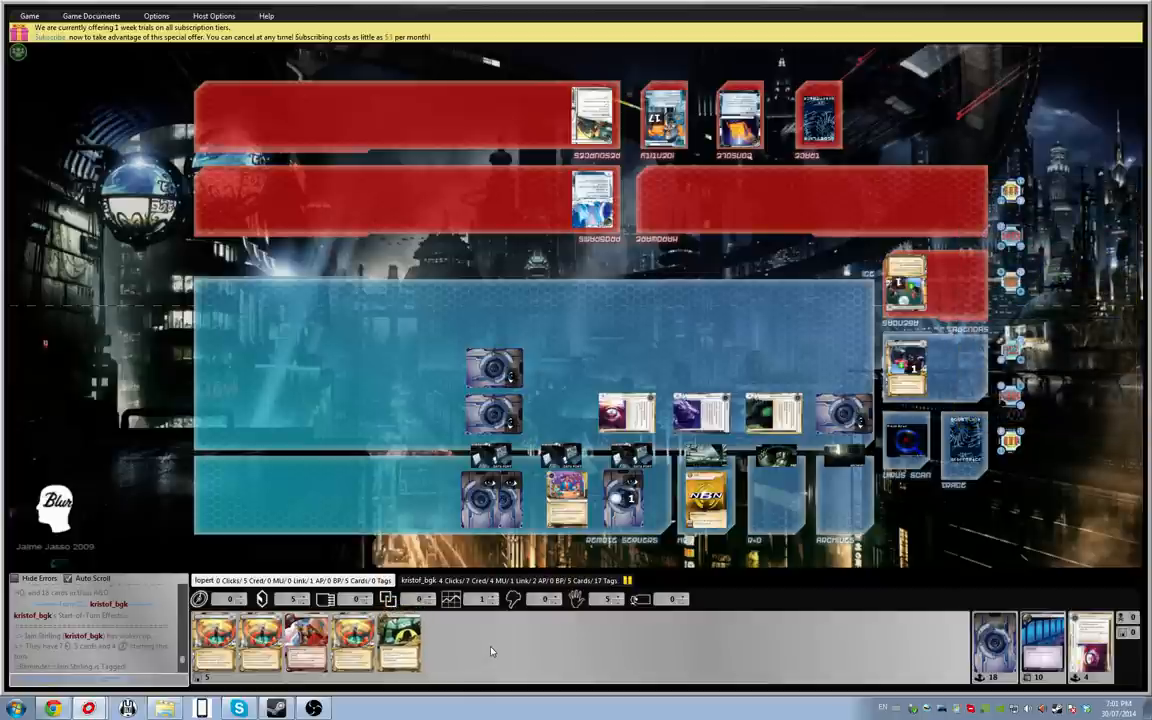
mouse_move(472, 640)
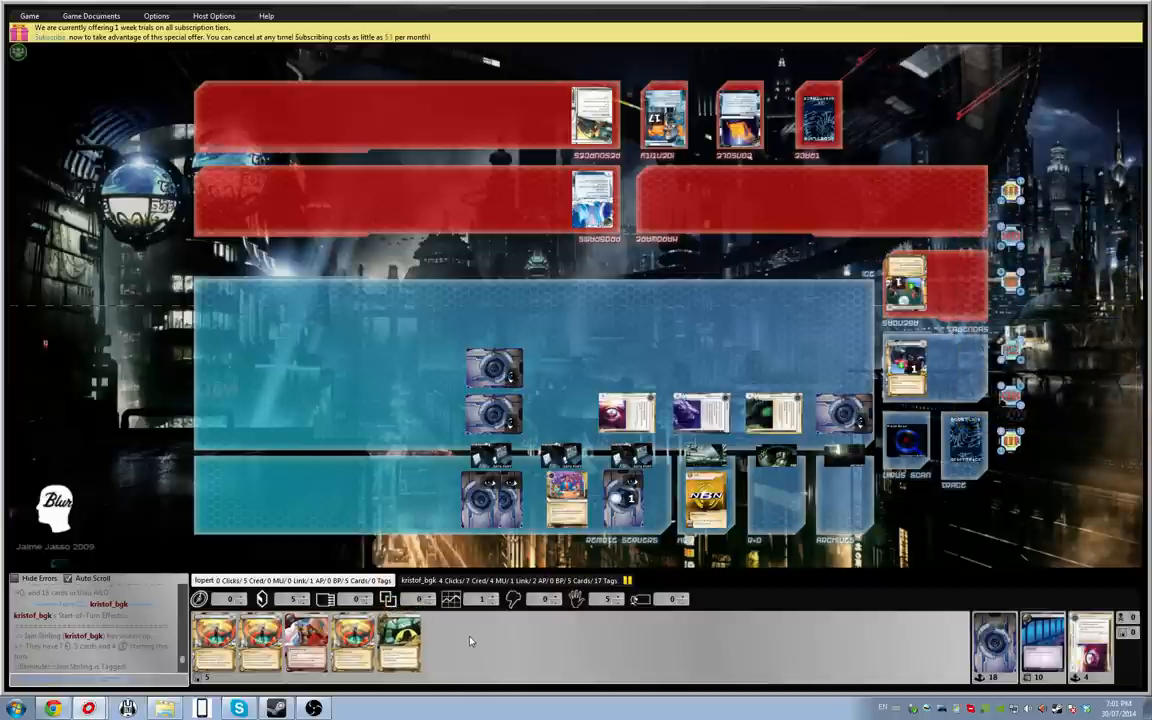
mouse_move(508, 648)
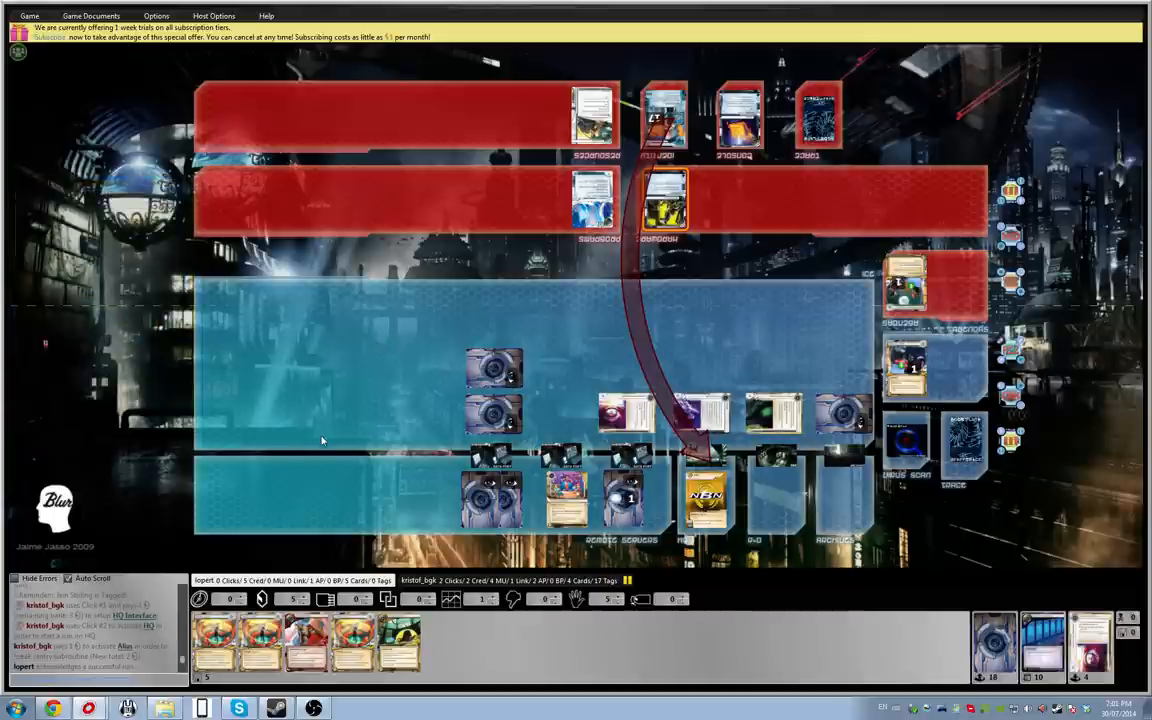
mouse_move(400, 490)
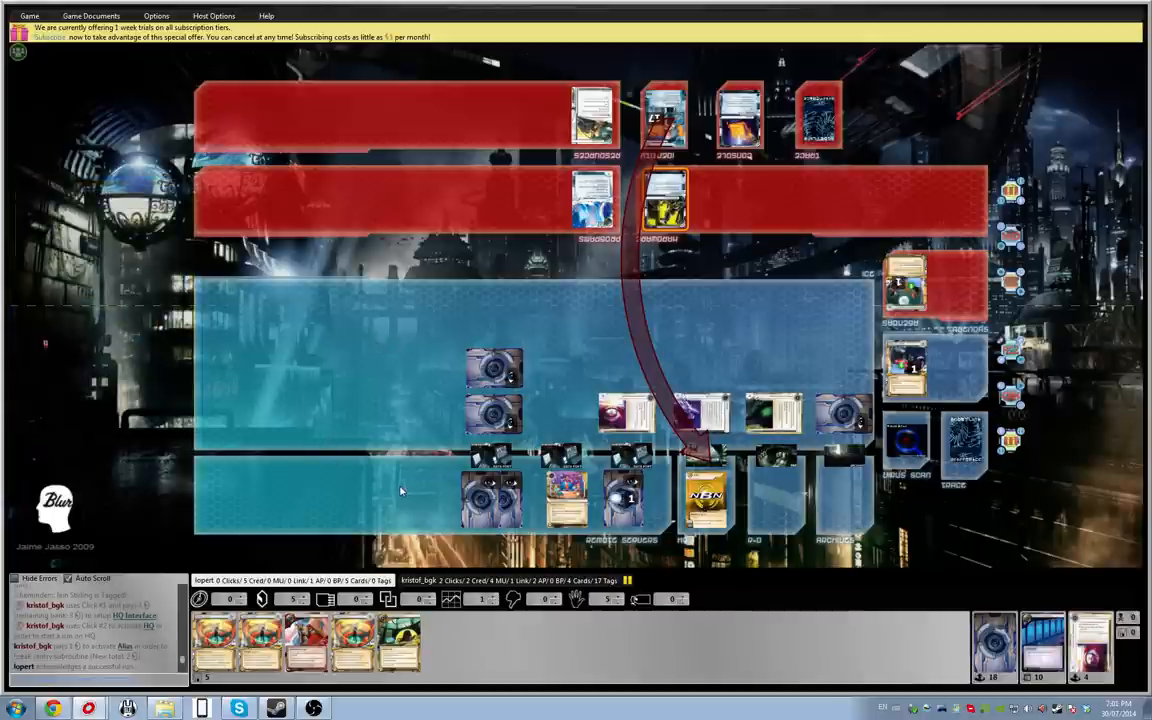
mouse_move(376, 476)
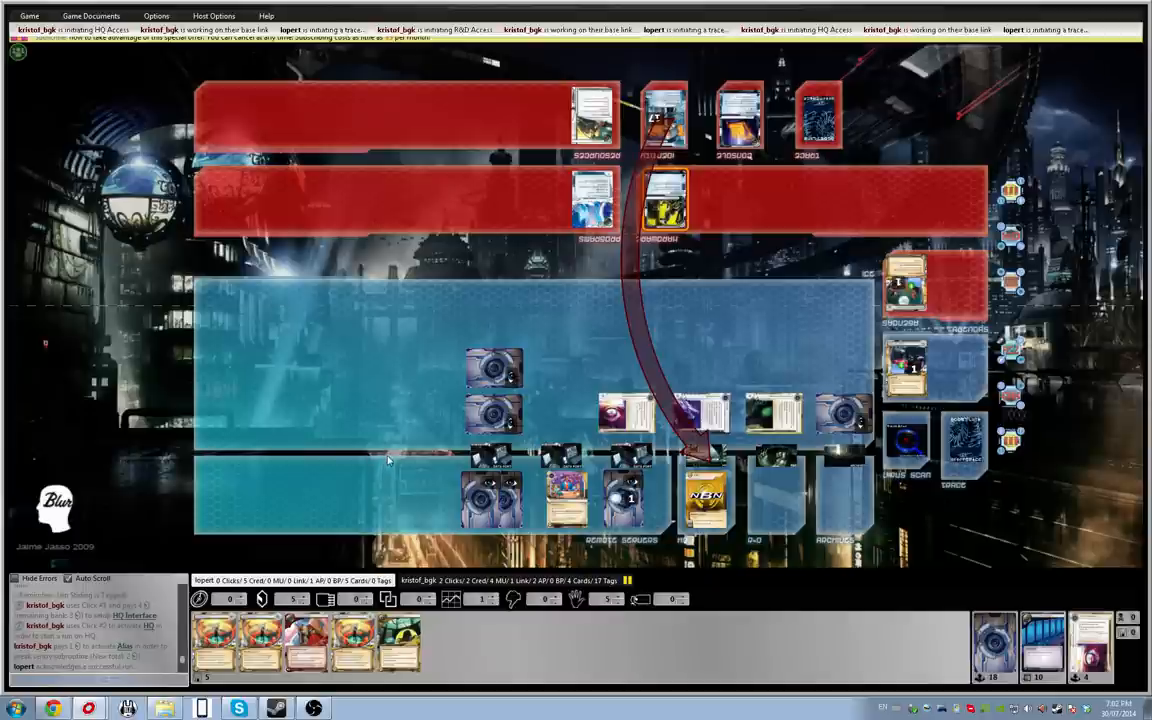
mouse_move(398, 440)
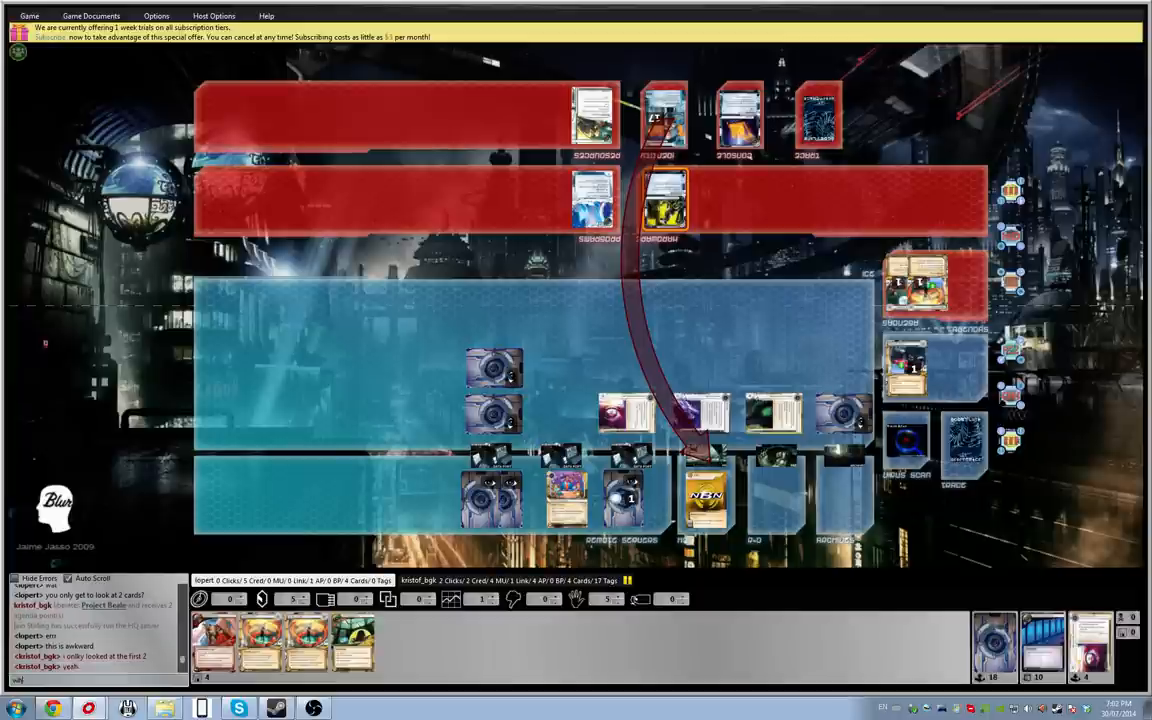
Step: Ask the opponent in chat why they put 5 cards
text(why did you put 5 ca)
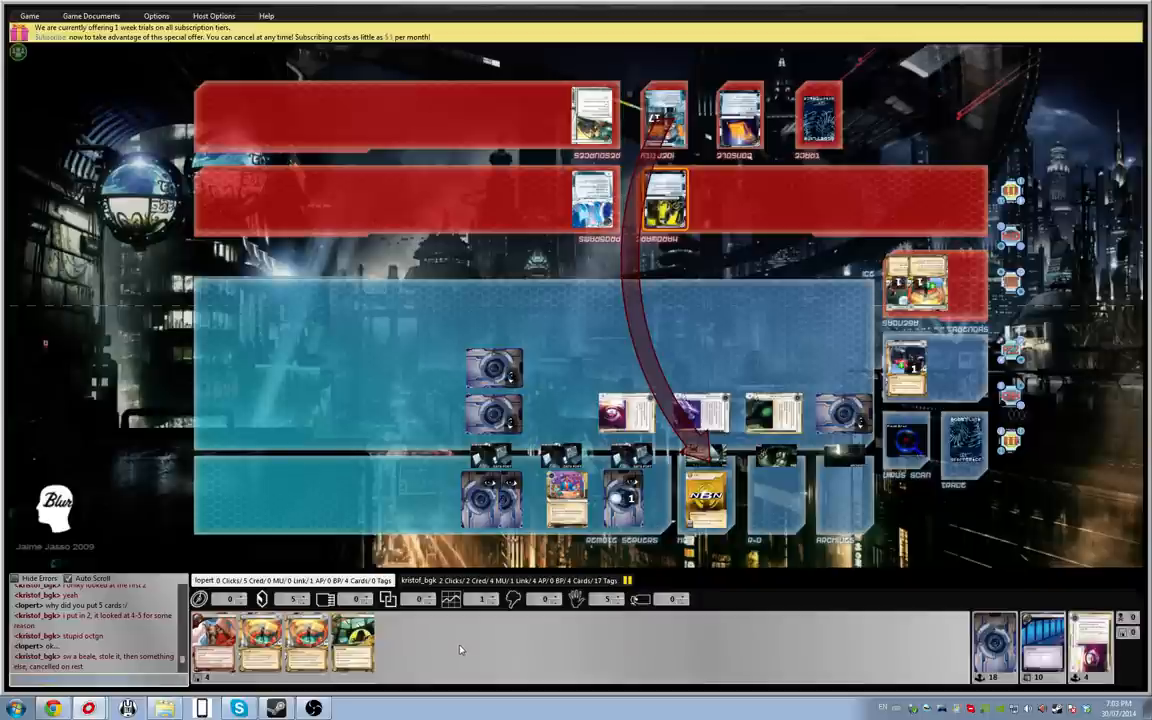
mouse_move(464, 654)
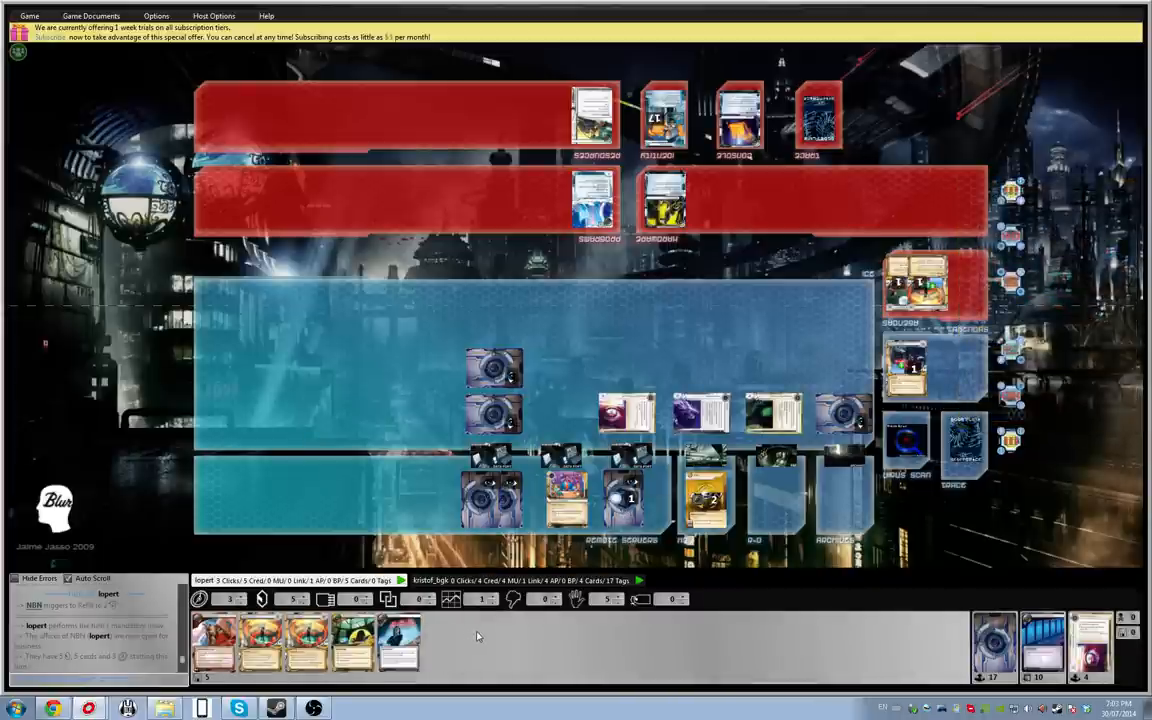
mouse_move(308, 640)
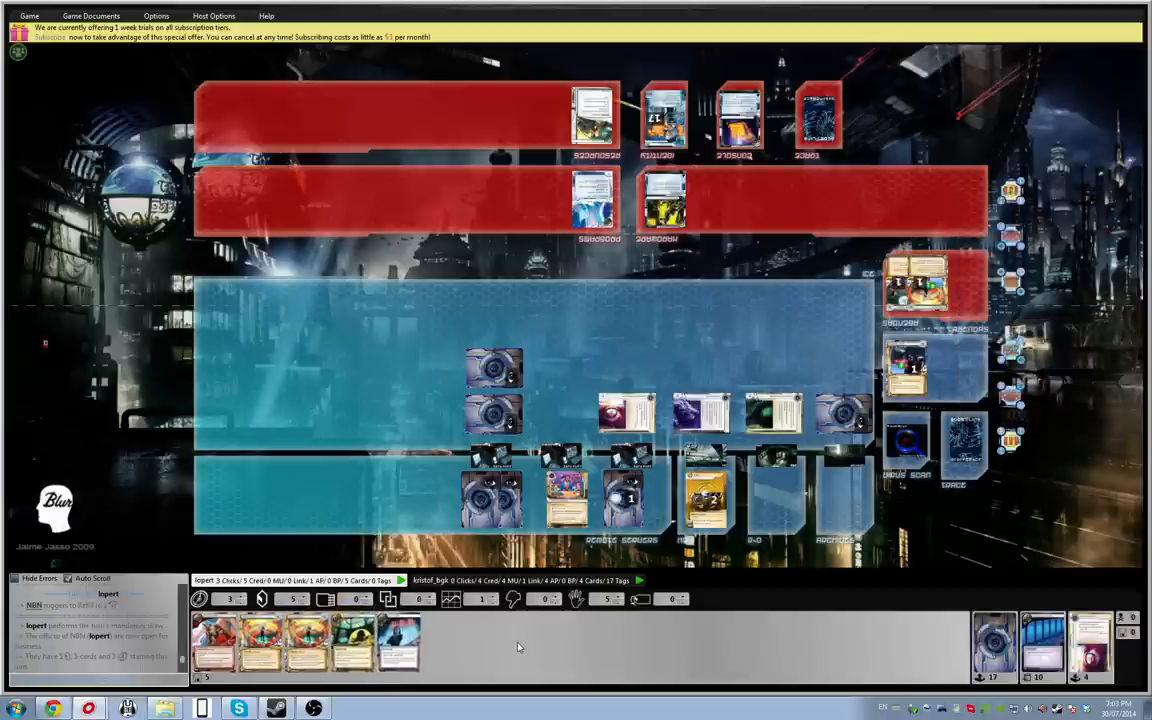
mouse_move(540, 638)
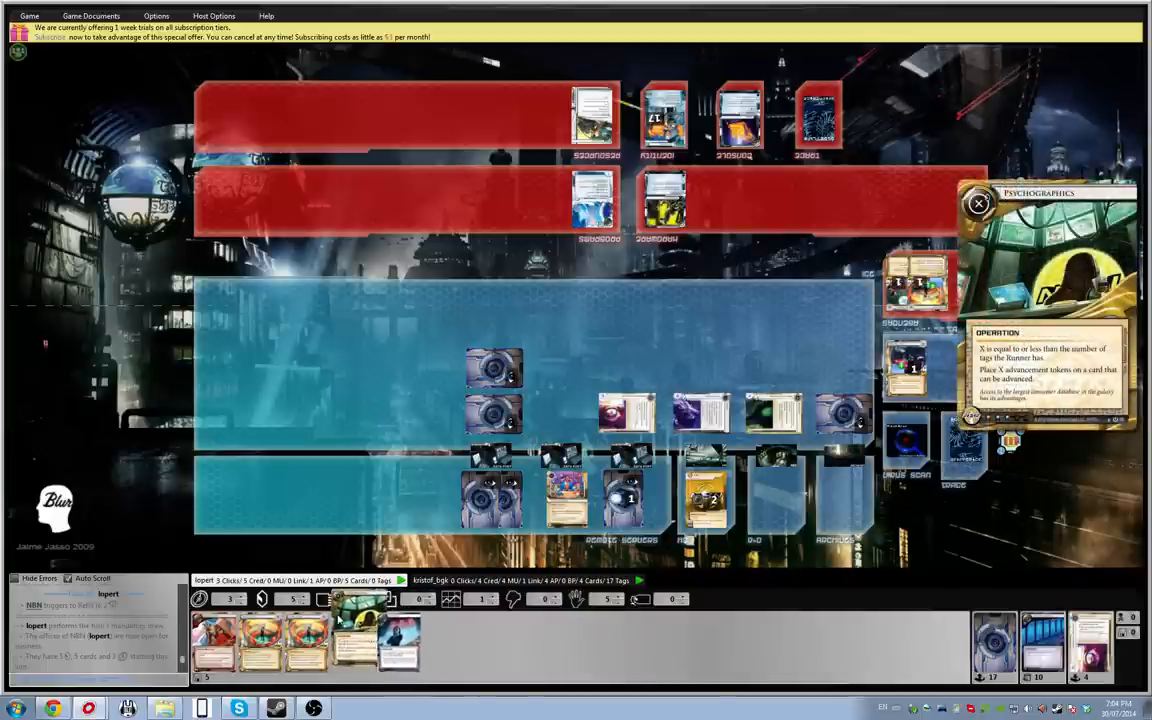
Step: Play Celebrity Gift from hand to reveal cards to the runner
click(978, 204)
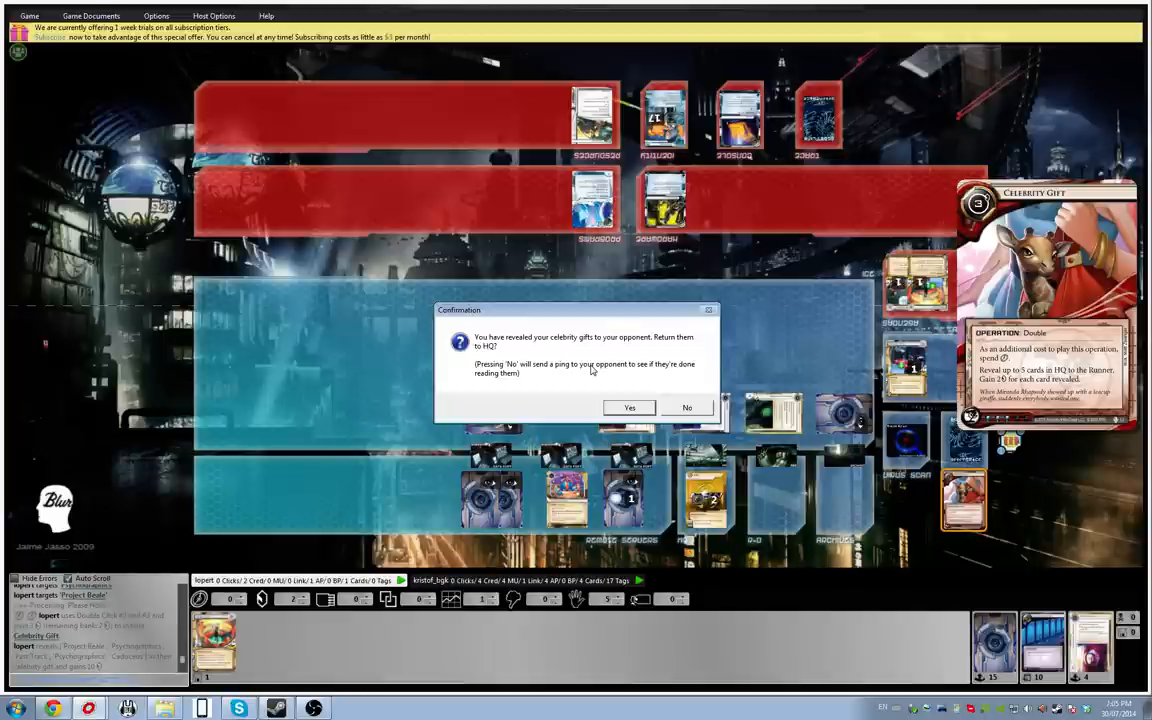
mouse_move(638, 404)
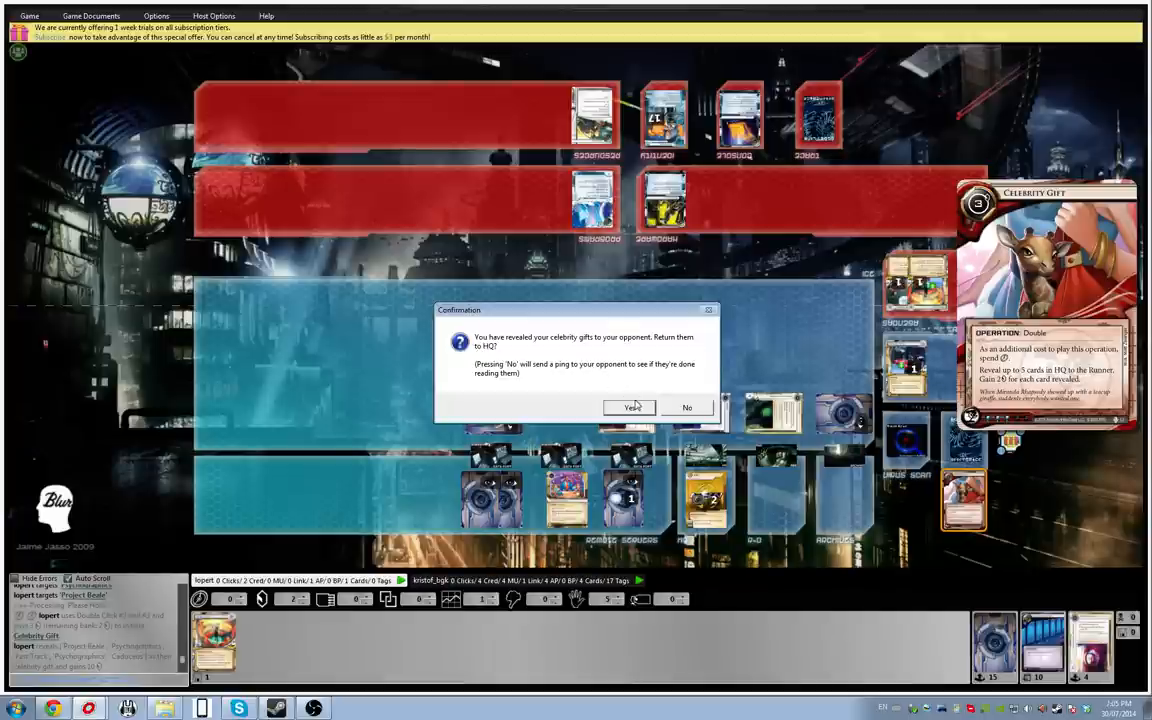
mouse_move(624, 404)
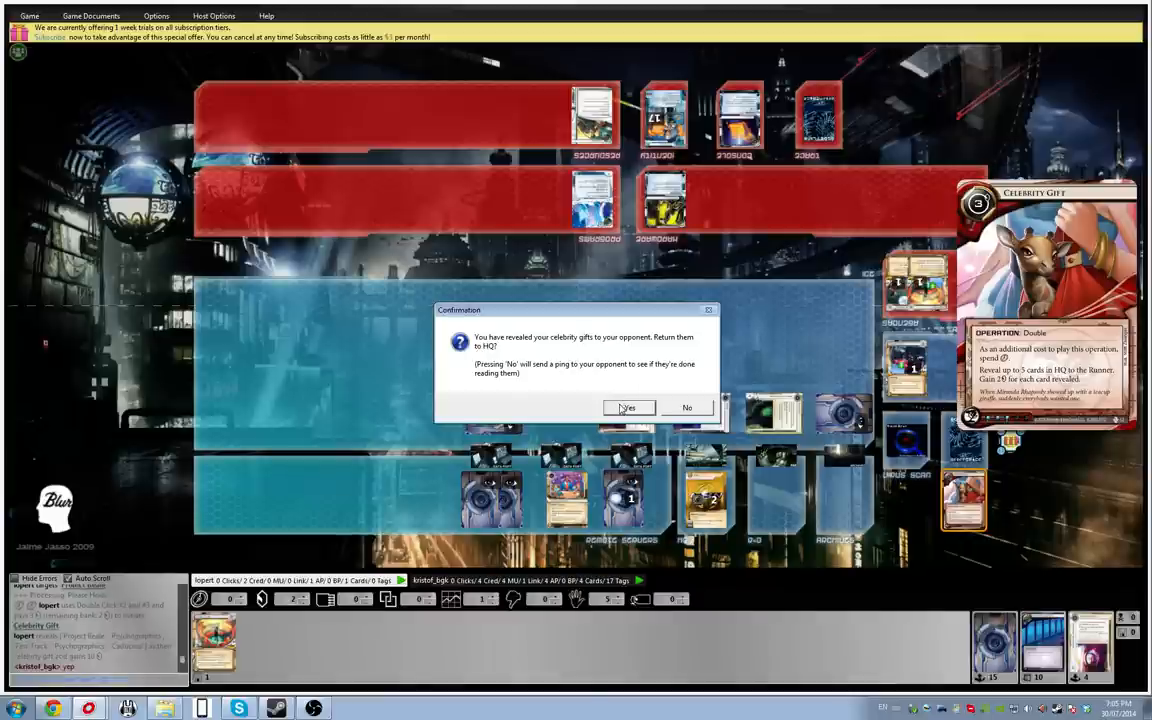
Step: Answer Yes to return the revealed Celebrity Gift cards to HQ
click(628, 408)
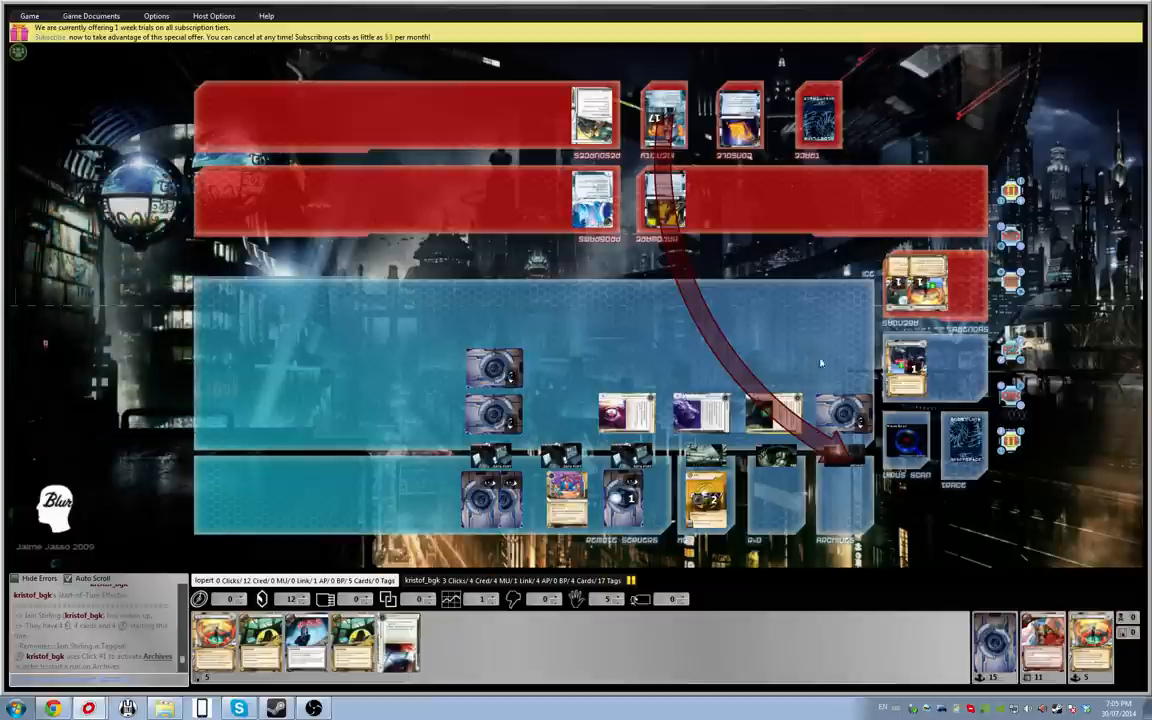
click(844, 412)
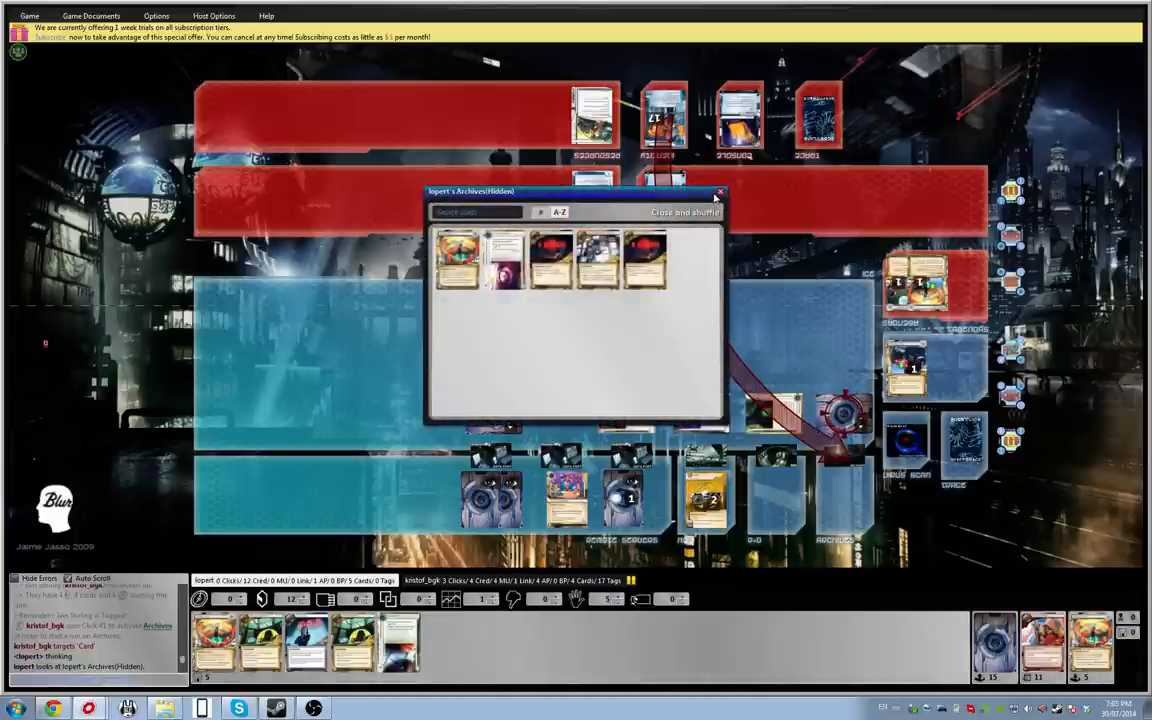
click(720, 192)
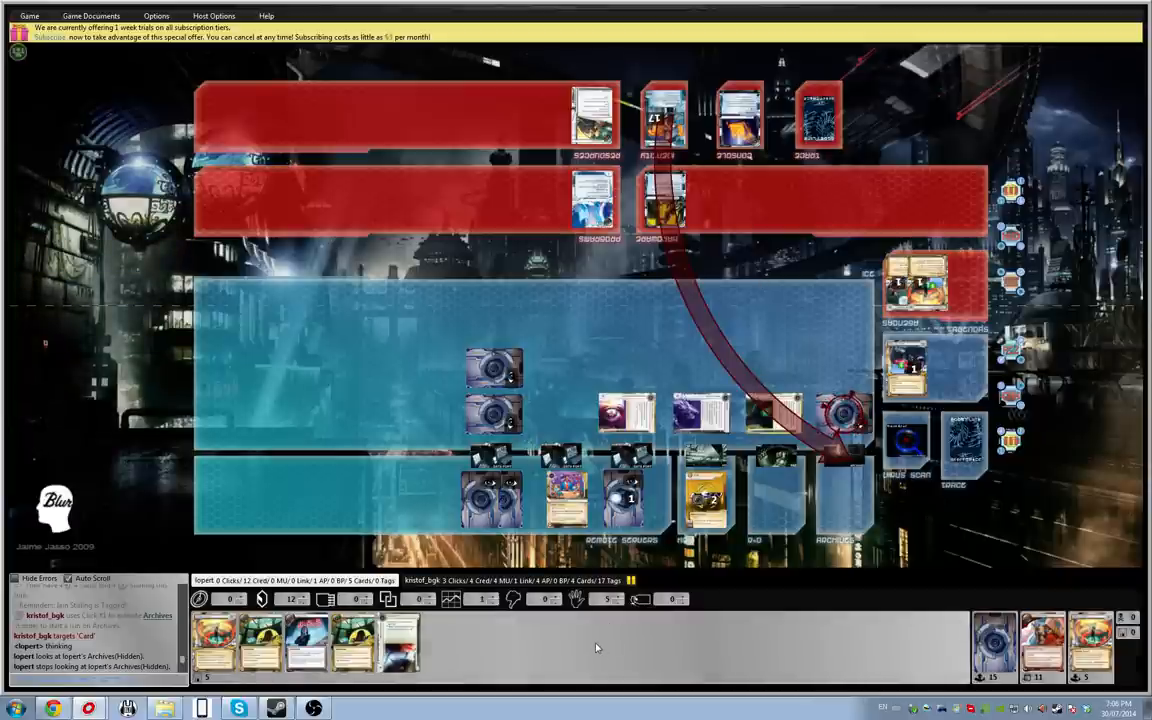
mouse_move(320, 436)
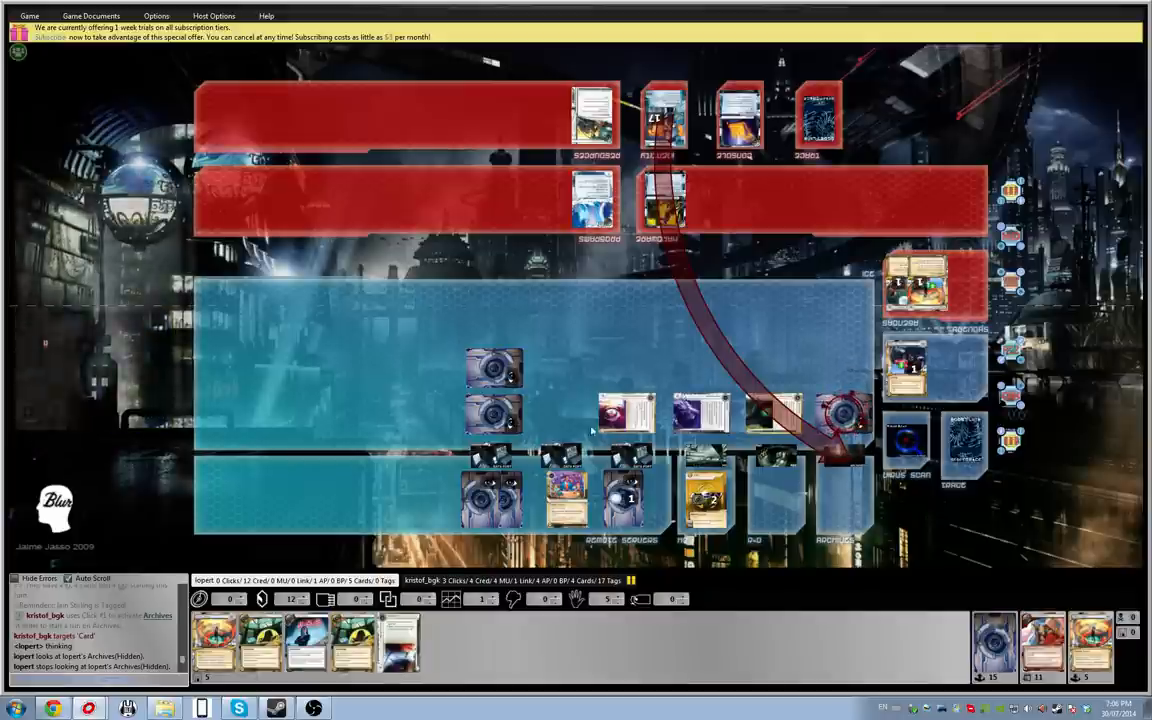
Step: Use Jackson Howard's remove-from-game ability and pick Archives cards to shuffle into R&D
click(840, 414)
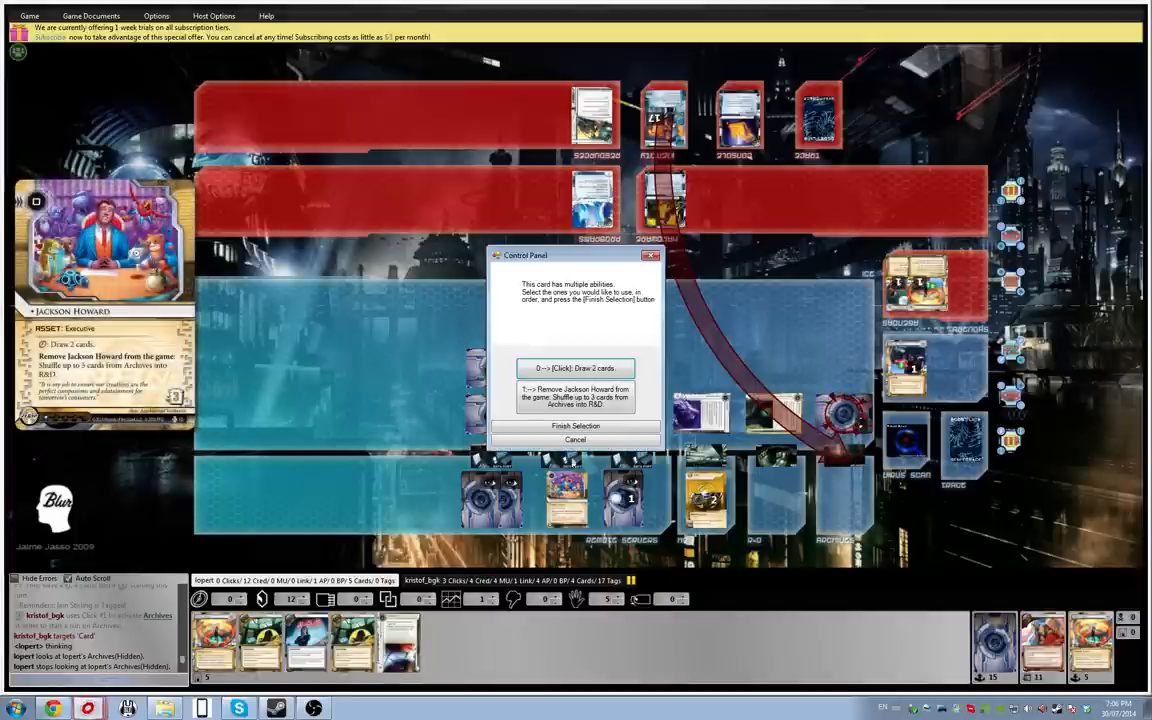
click(576, 440)
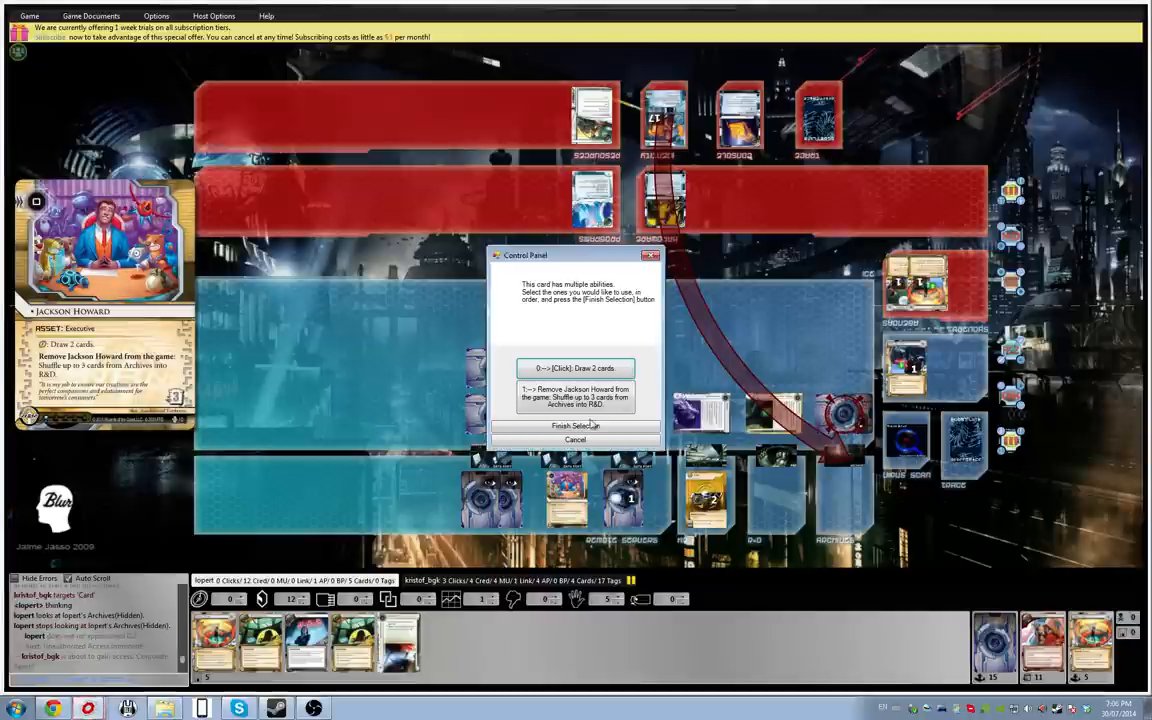
click(576, 424)
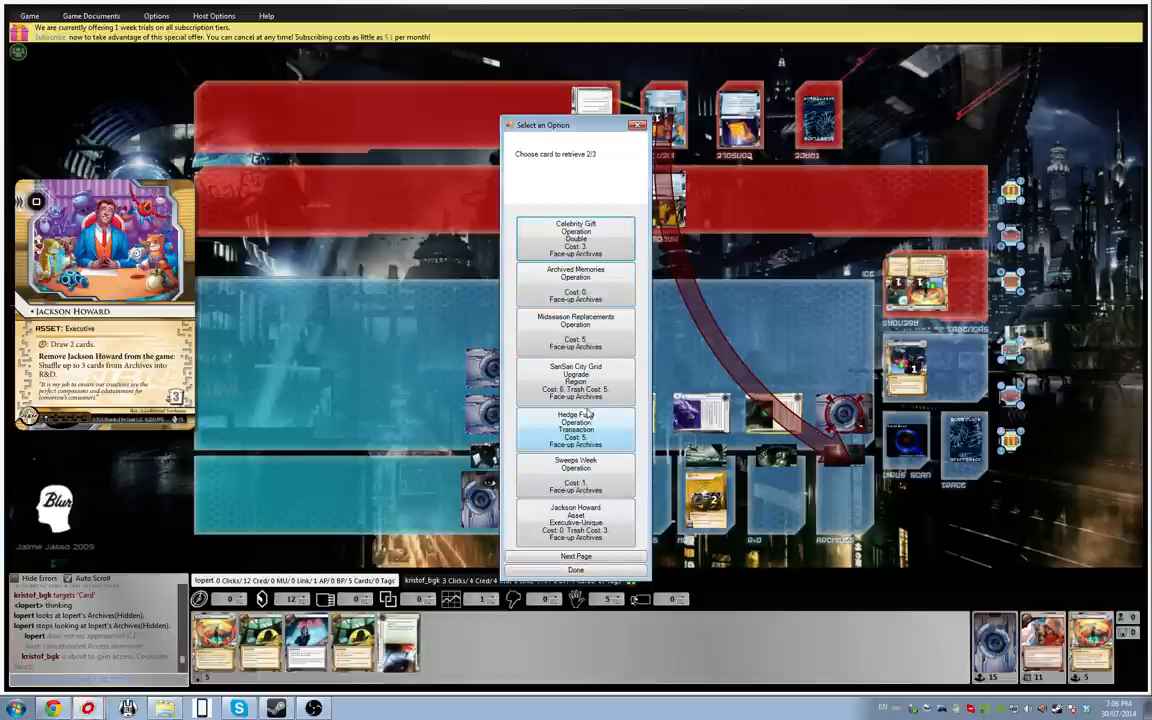
click(576, 520)
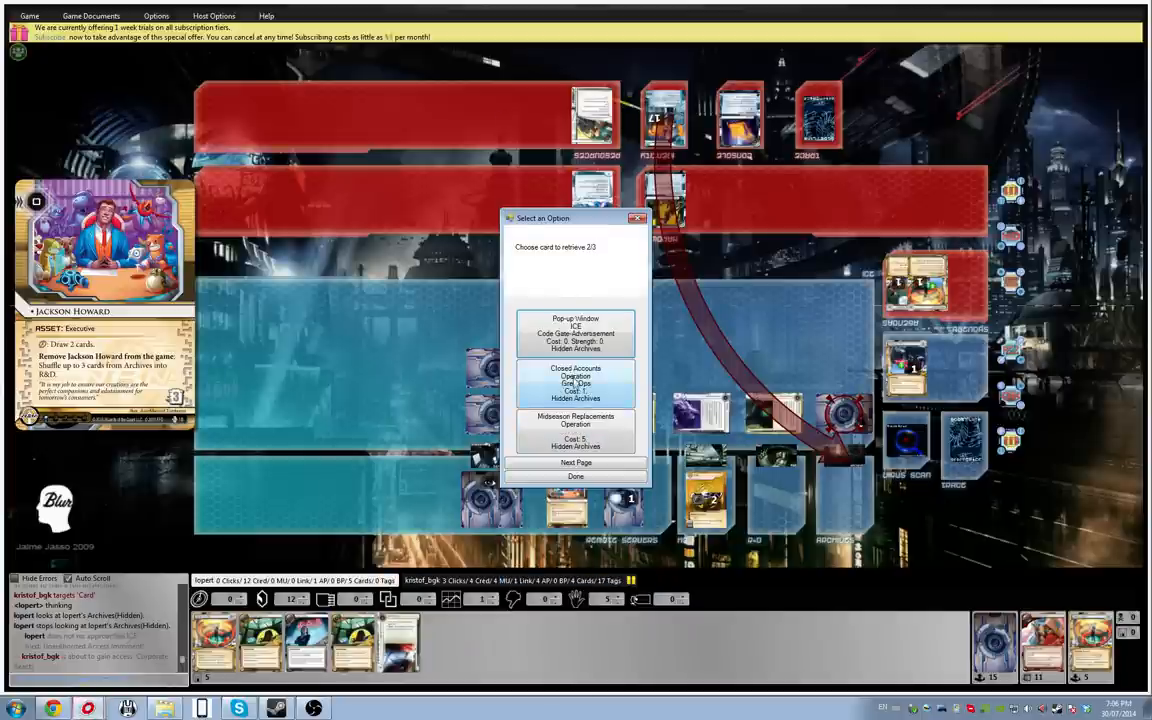
click(576, 462)
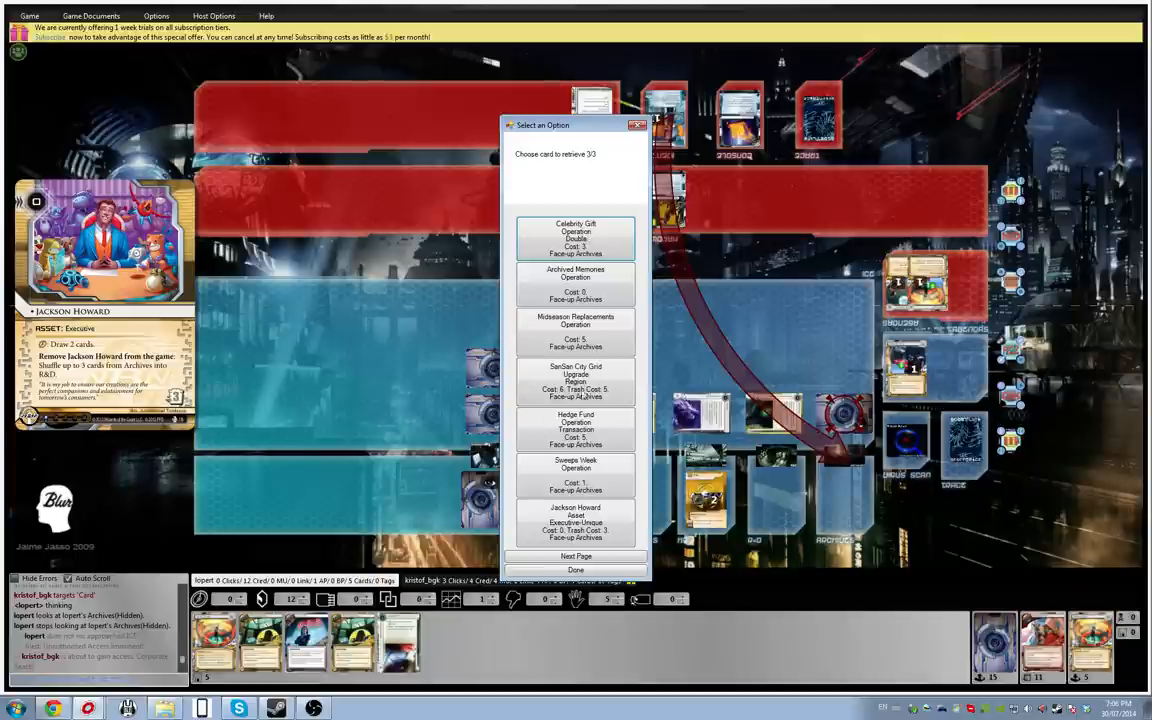
mouse_move(576, 476)
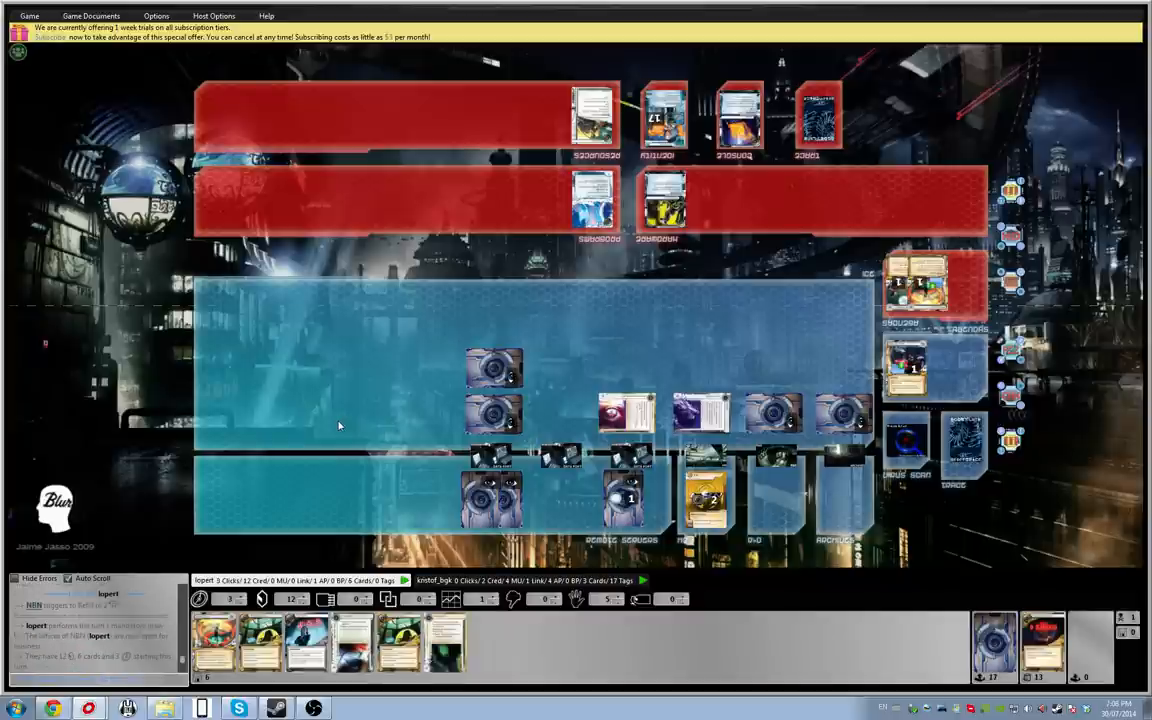
mouse_move(532, 638)
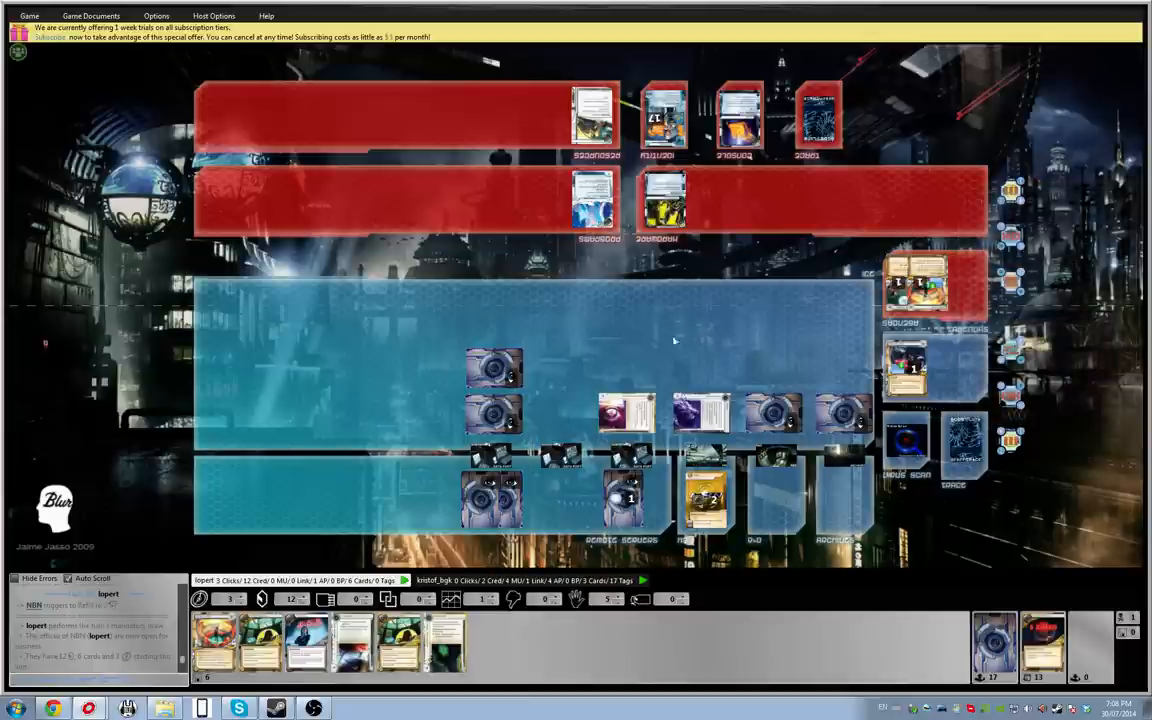
mouse_move(364, 482)
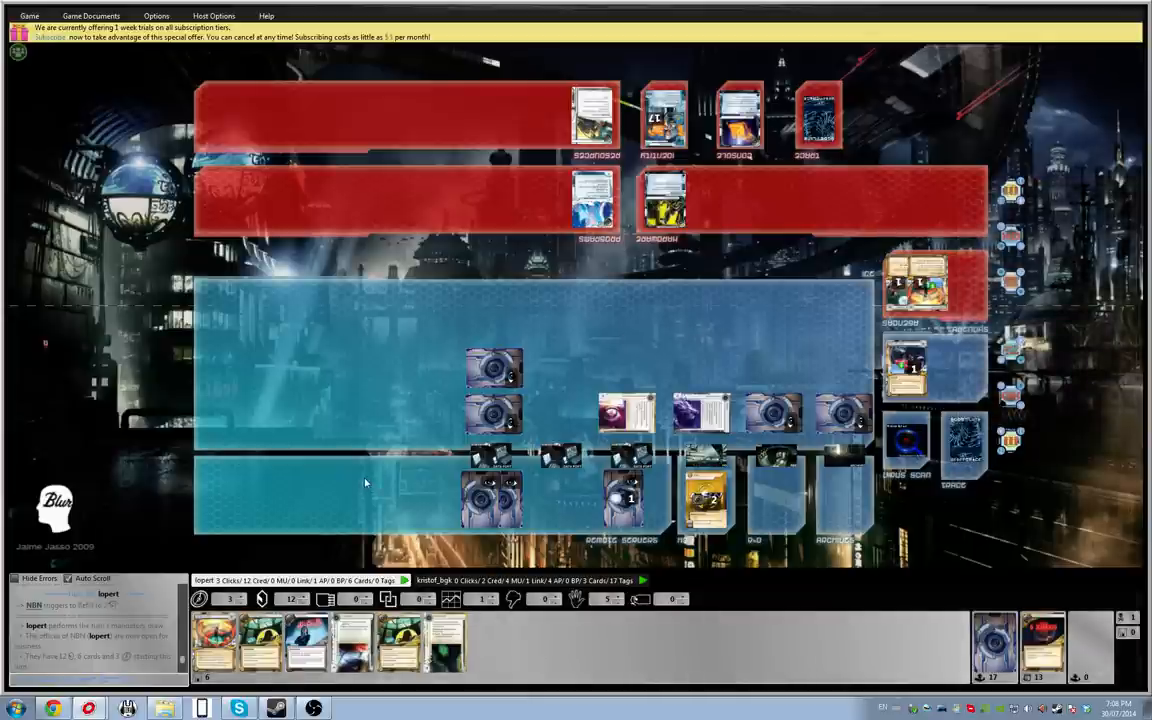
mouse_move(340, 488)
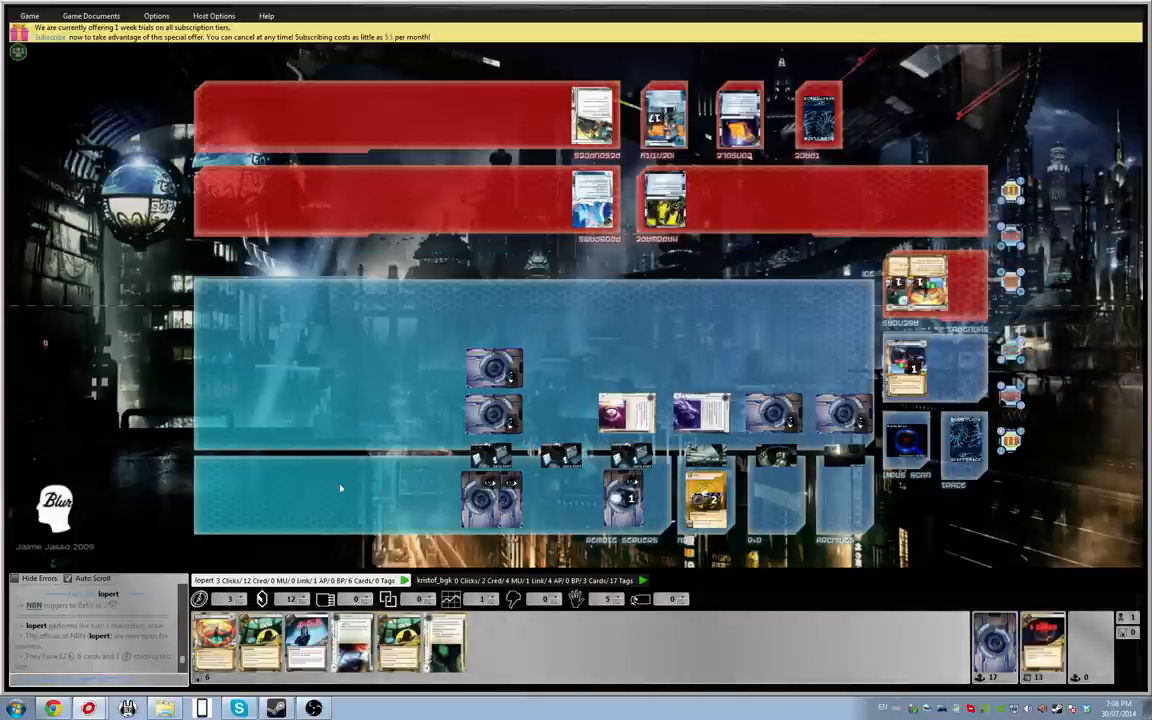
mouse_move(264, 530)
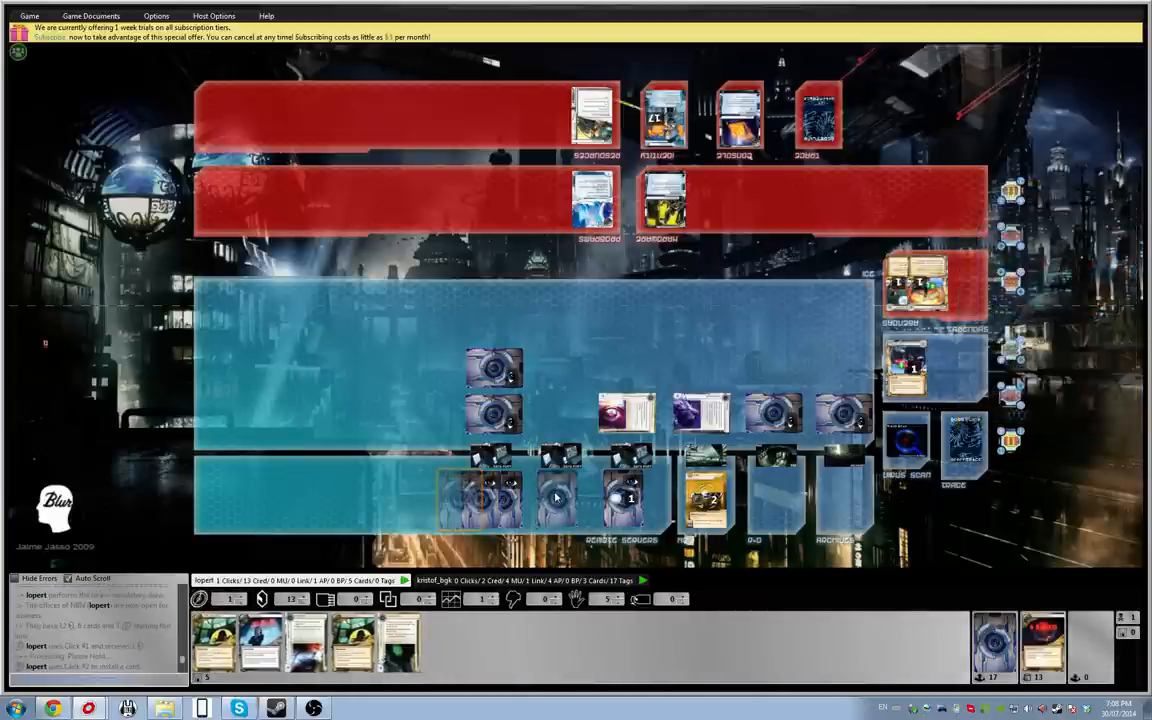
Step: Resolve Psychographics with X of 13, score Project Beale and record an AgendaVictory result
click(560, 496)
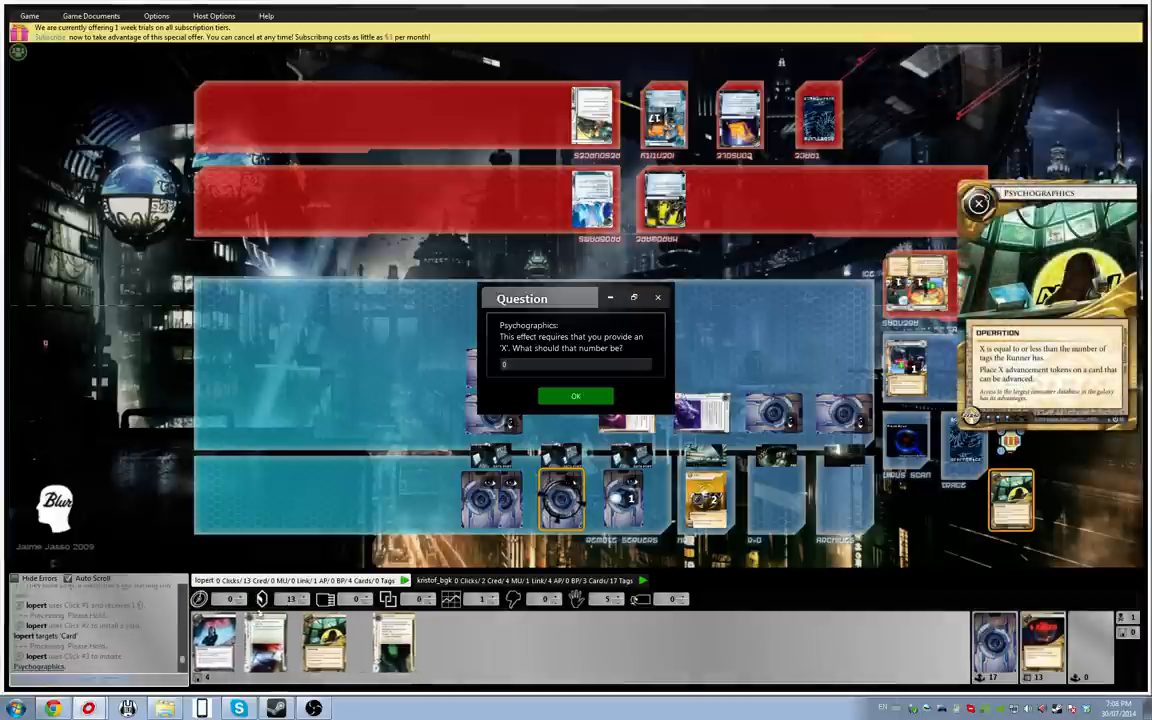
text(13)
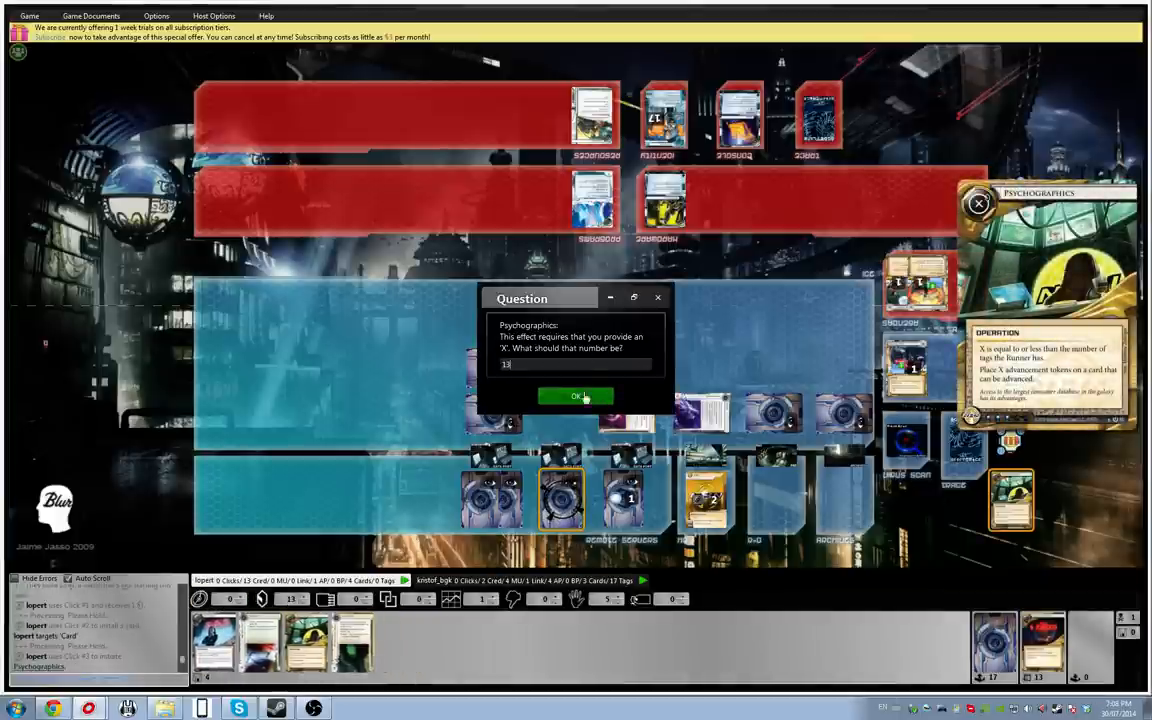
click(574, 396)
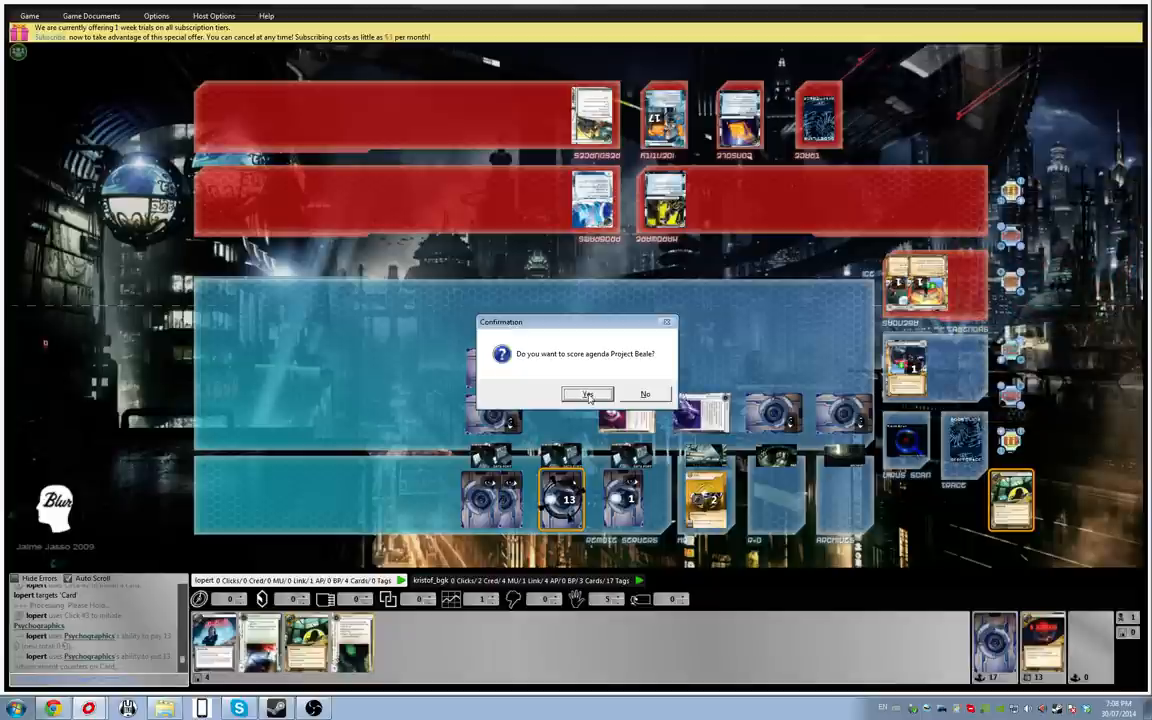
click(588, 394)
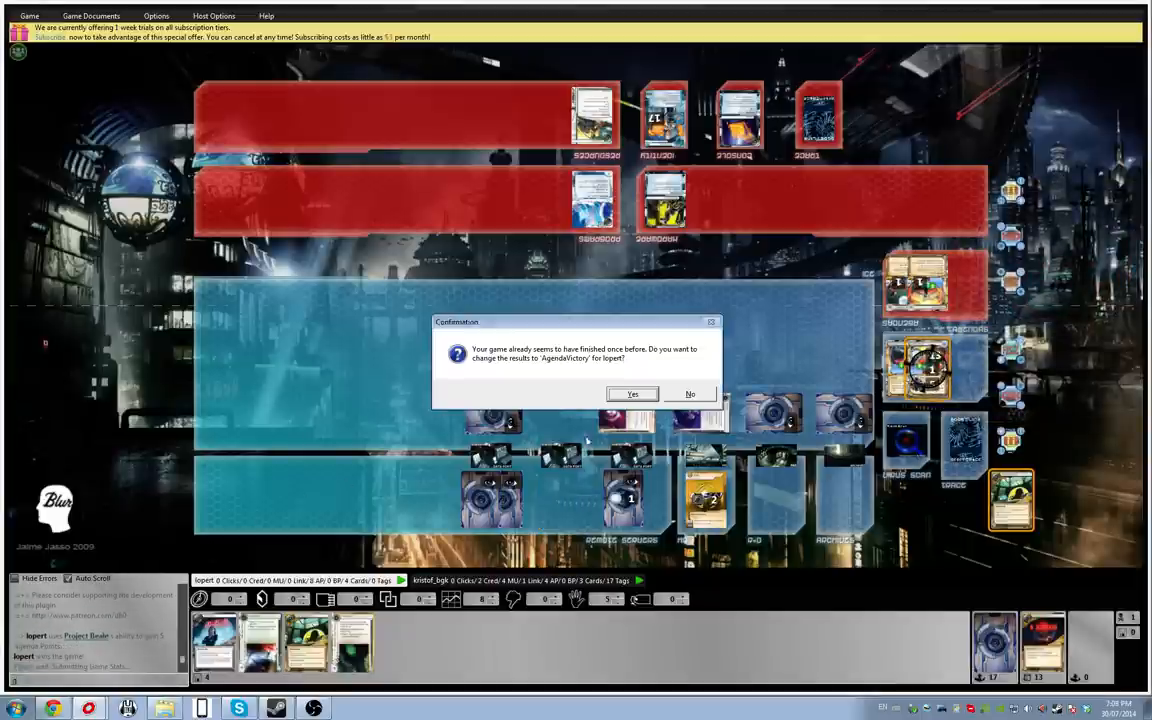
click(632, 392)
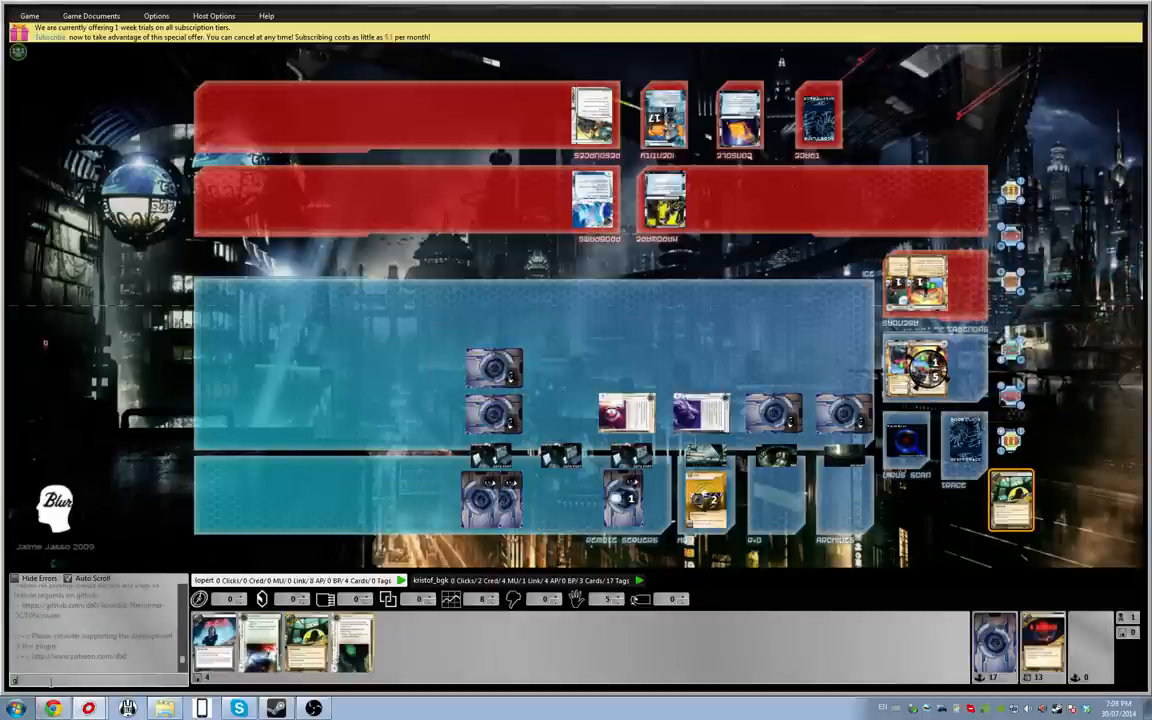